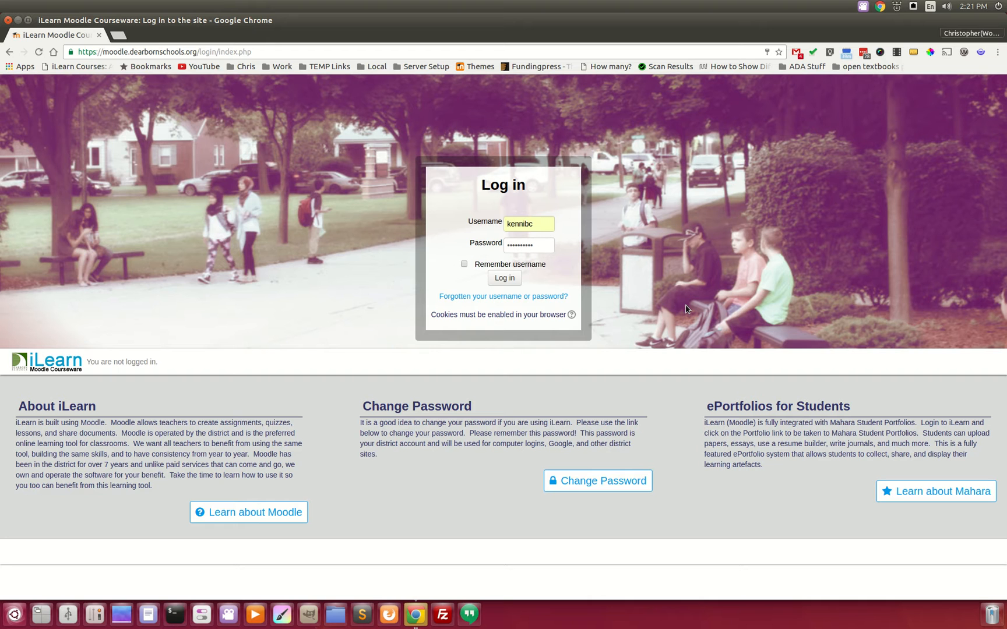
{"action": "mouse_move", "coordinate": [539, 278]}
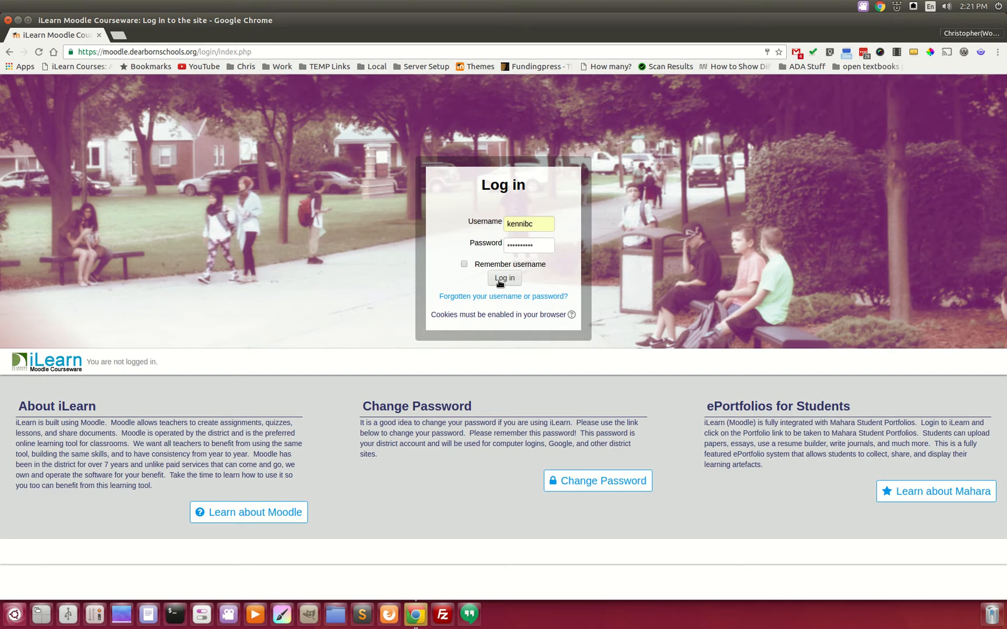
- Submit the filled-in login credentials to reach the iLearn dashboard
{"action": "left_click", "coordinate": [503, 278]}
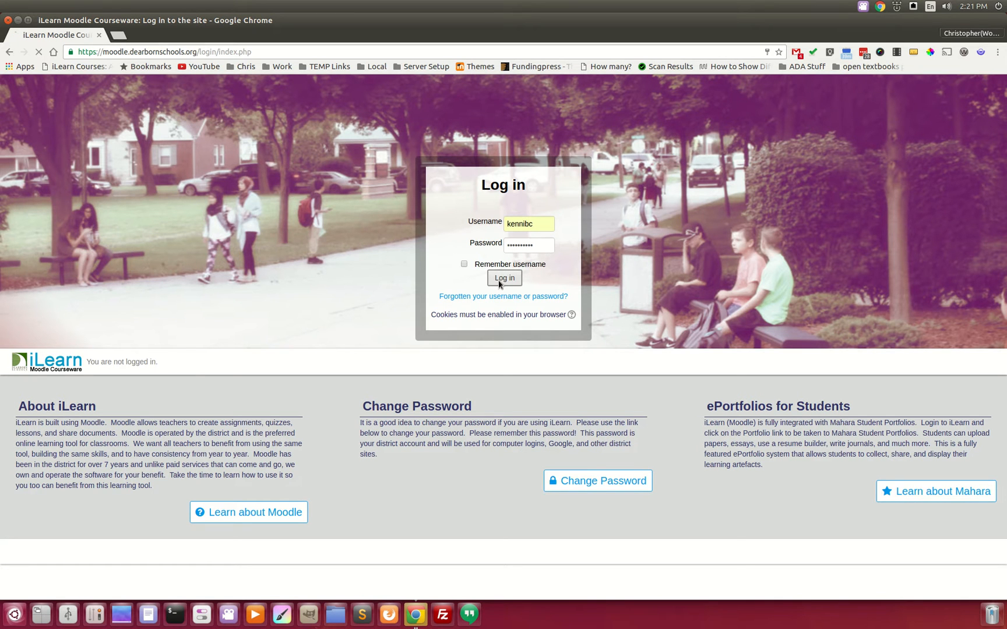
{"action": "left_click", "coordinate": [504, 277]}
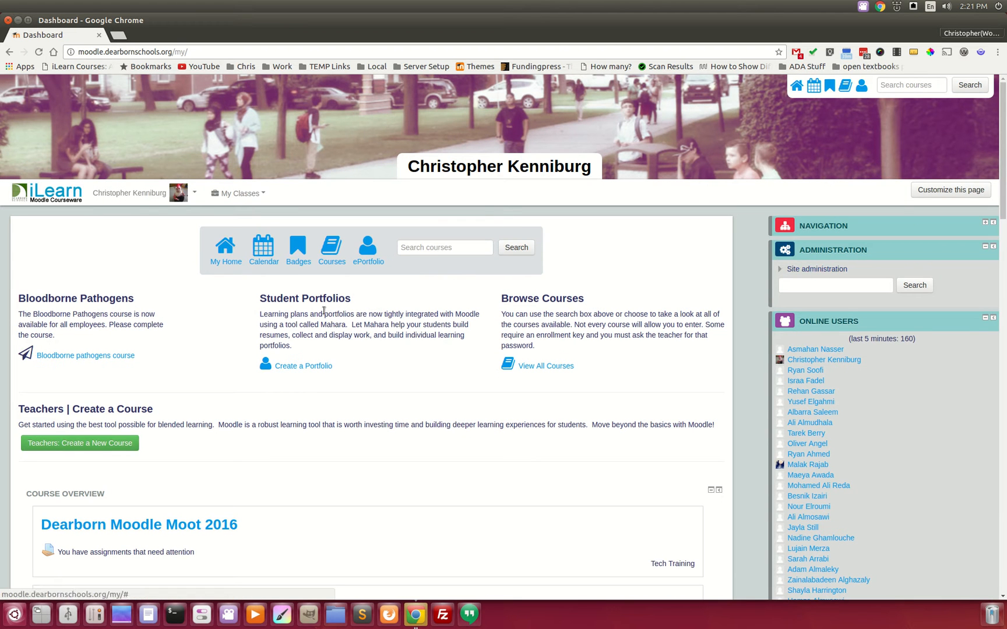
{"action": "scroll", "scroll_direction": "down", "scroll_amount": 3}
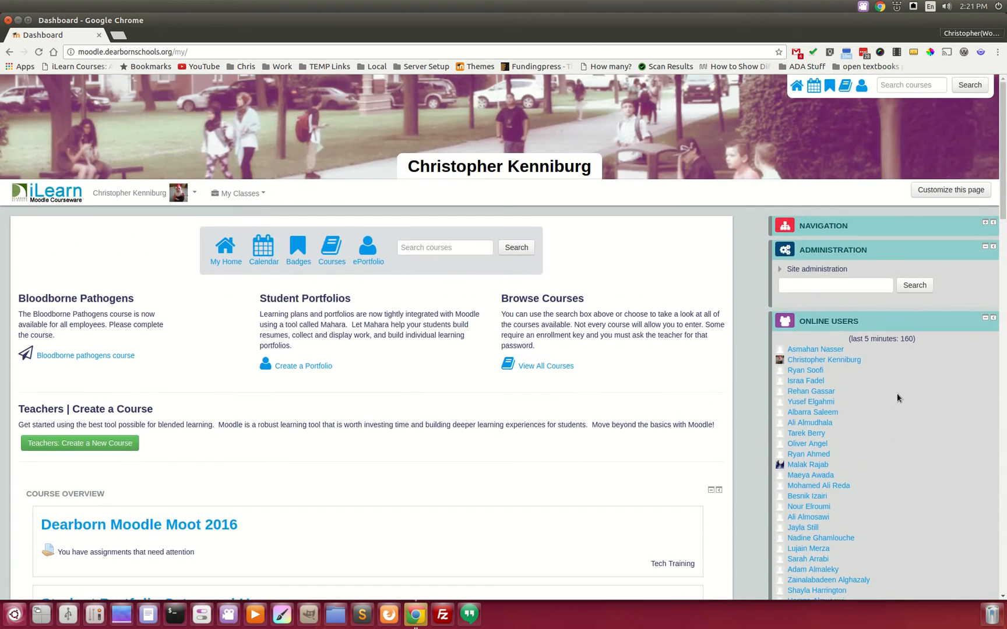
{"action": "mouse_move", "coordinate": [19, 259]}
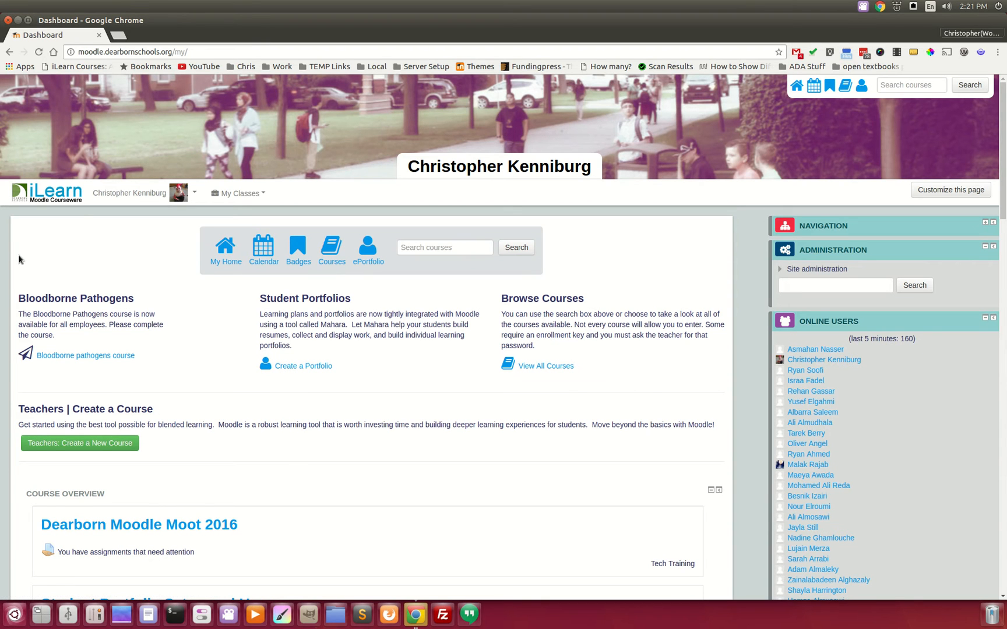
{"action": "mouse_move", "coordinate": [124, 346]}
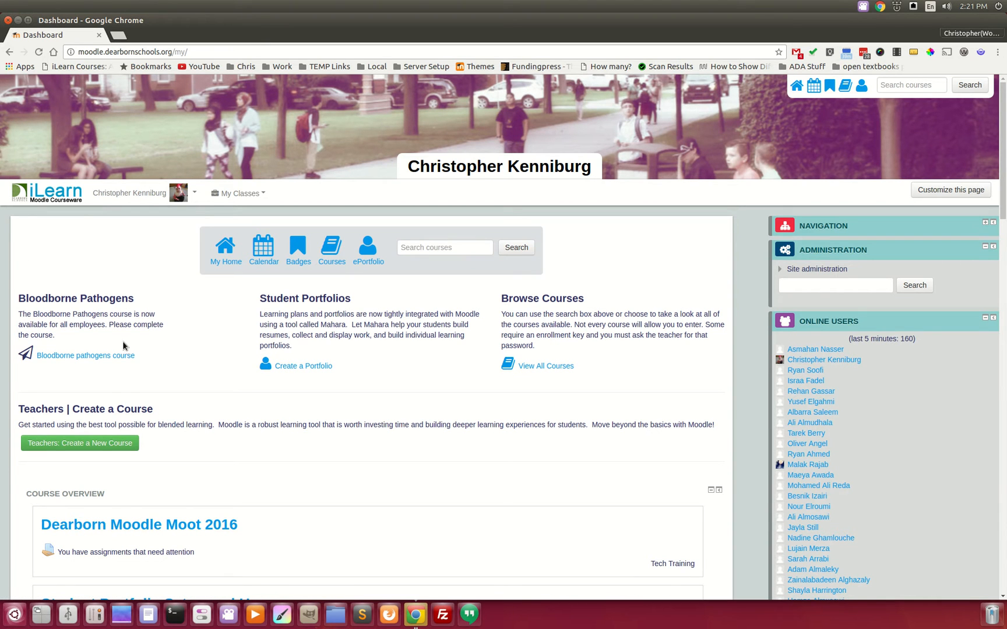
{"action": "mouse_move", "coordinate": [185, 316]}
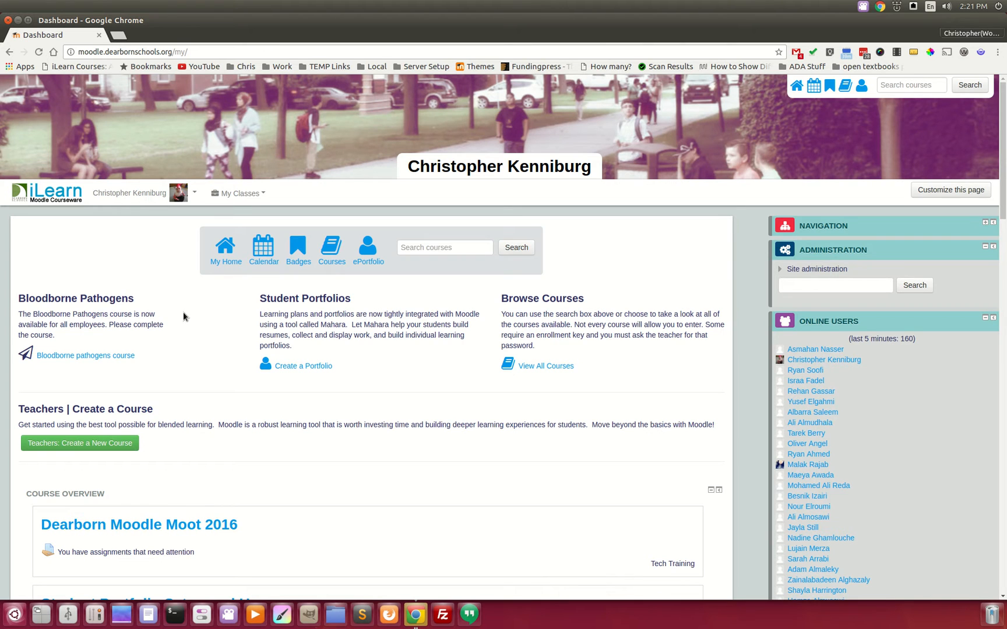
{"action": "mouse_move", "coordinate": [398, 305]}
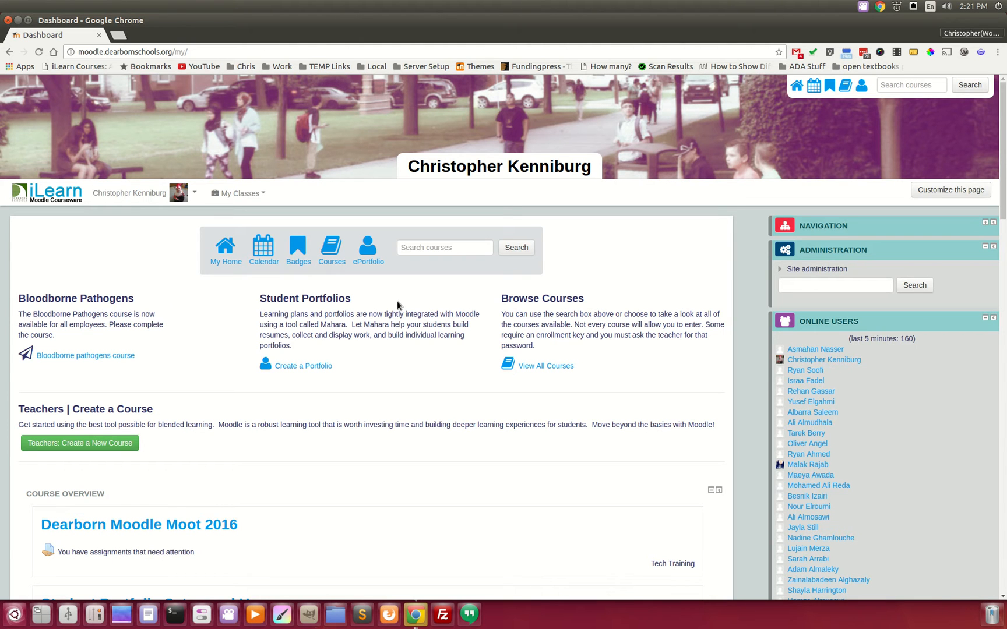
{"action": "mouse_move", "coordinate": [385, 250]}
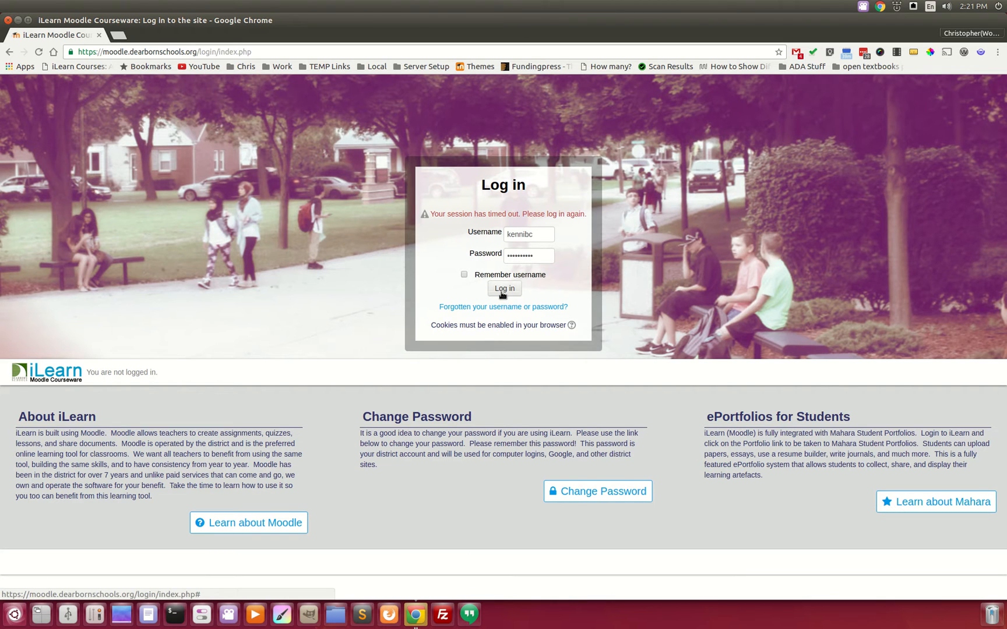
{"action": "left_click", "coordinate": [504, 289]}
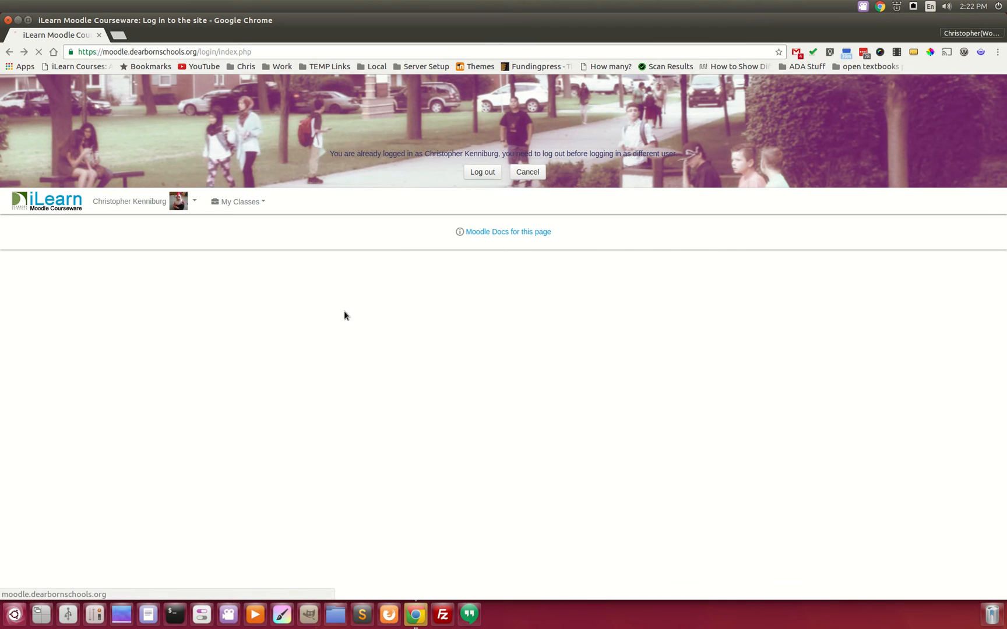
{"action": "left_click", "coordinate": [527, 172]}
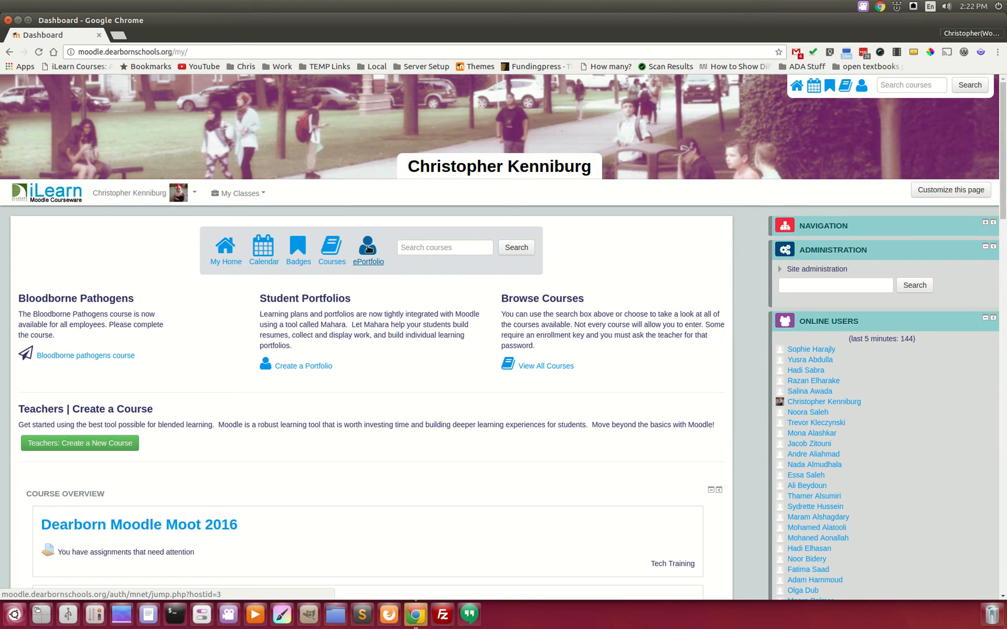
- Follow the ePortfolio link into Mahara and show the Portfolio Pages list
{"action": "left_click", "coordinate": [368, 246]}
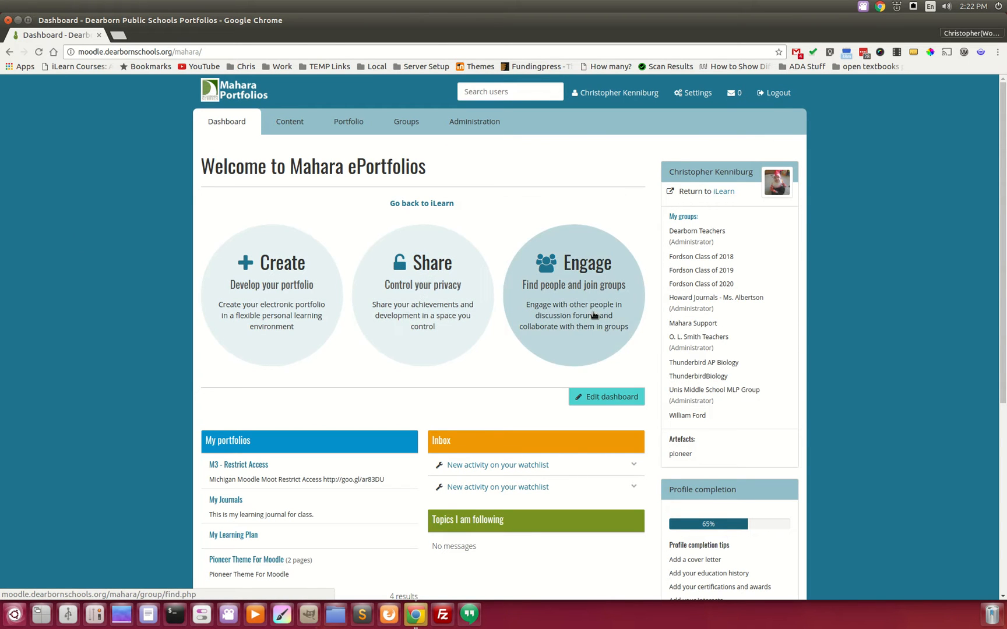
{"action": "mouse_move", "coordinate": [637, 301]}
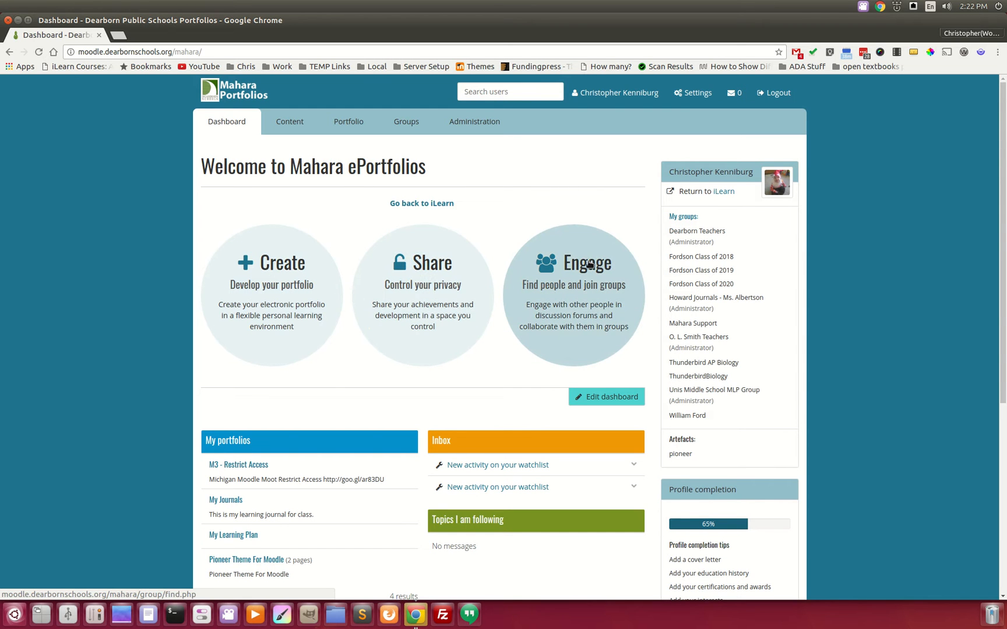
{"action": "mouse_move", "coordinate": [421, 202]}
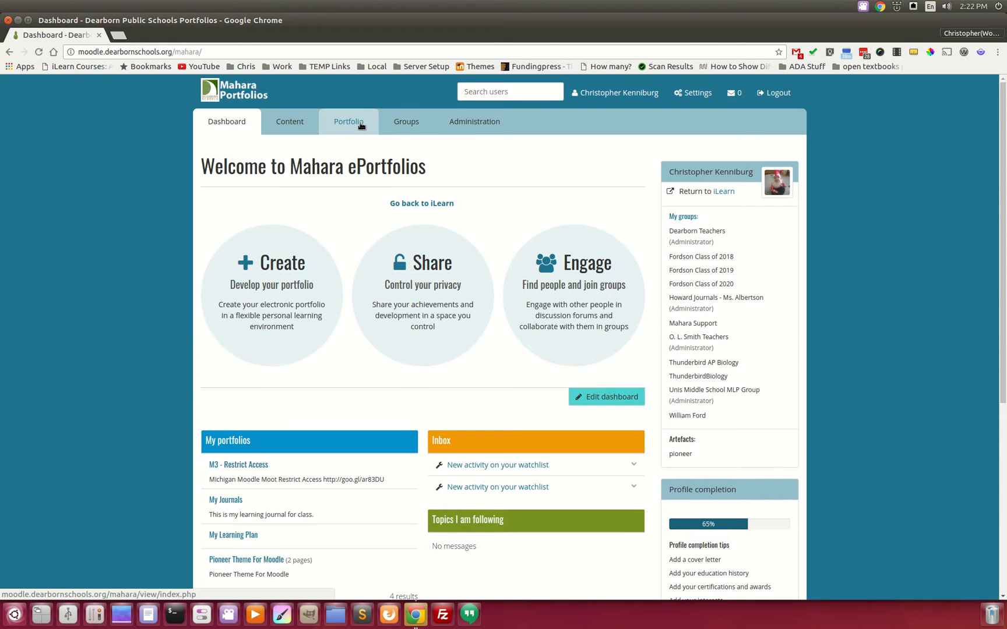
{"action": "left_click", "coordinate": [348, 122]}
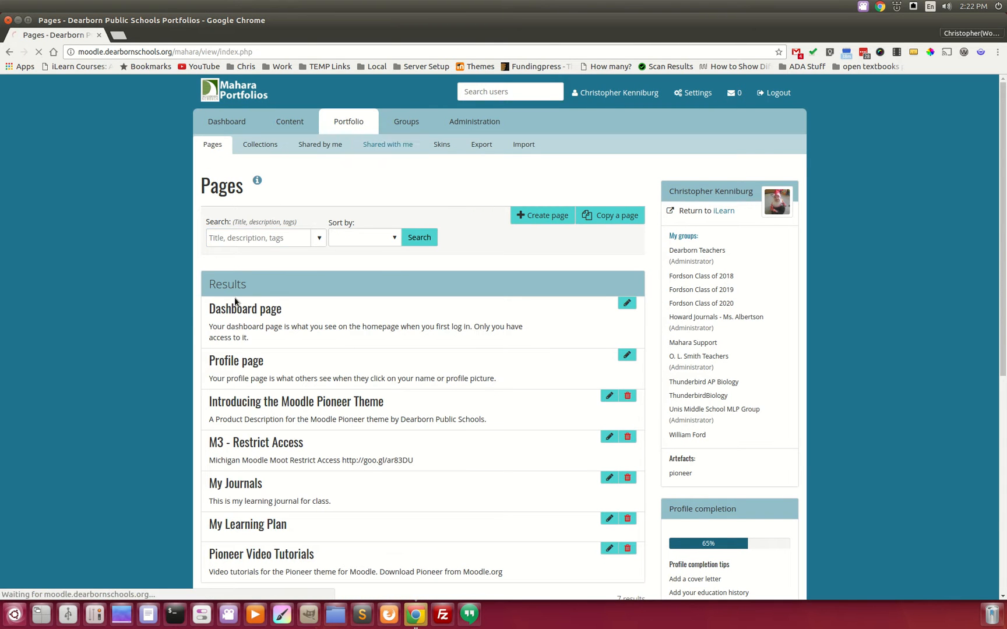
- Show pages shared with me and open the Naydeens Art portfolio
{"action": "left_click", "coordinate": [387, 144]}
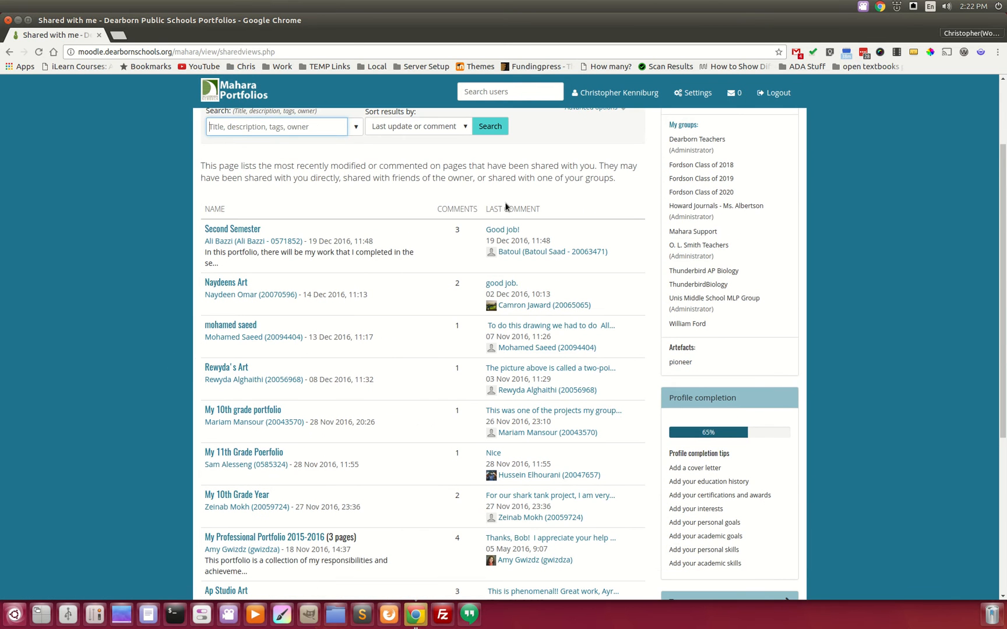
{"action": "scroll", "scroll_direction": "down", "scroll_amount": 3}
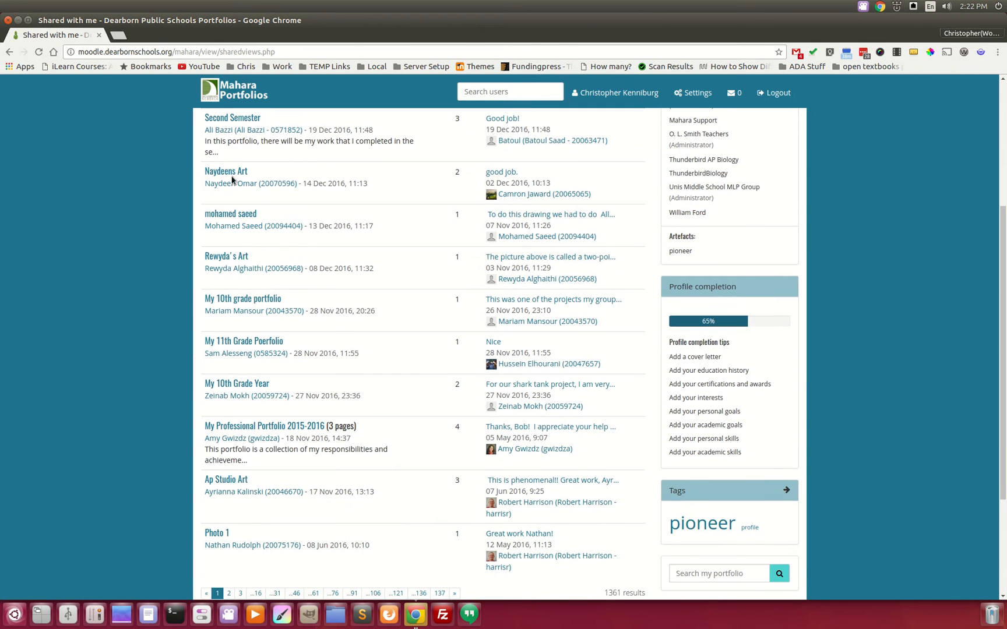
{"action": "left_click", "coordinate": [226, 171]}
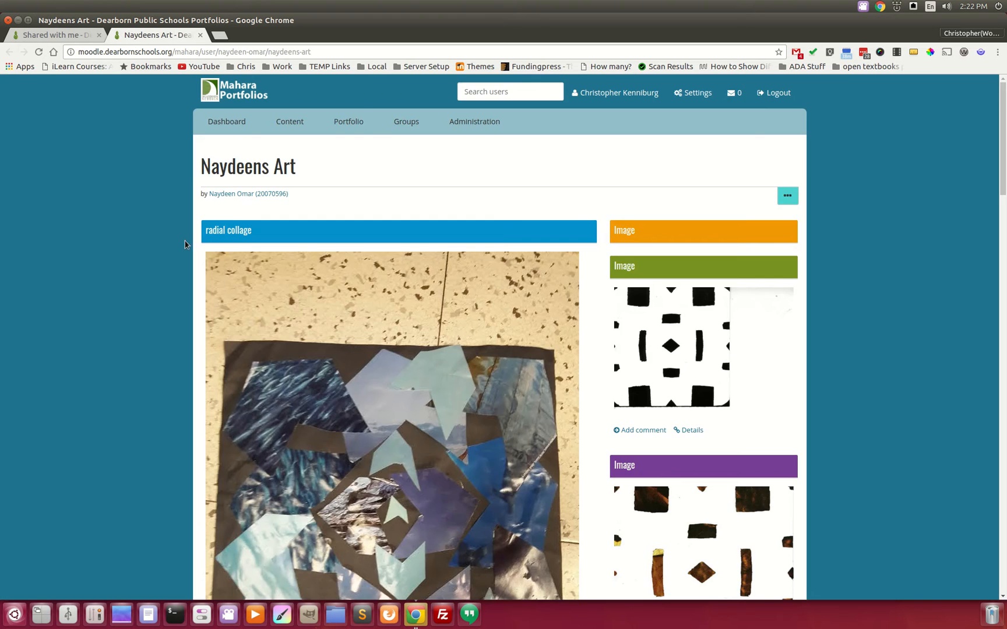
{"action": "scroll", "scroll_direction": "down", "scroll_amount": 3}
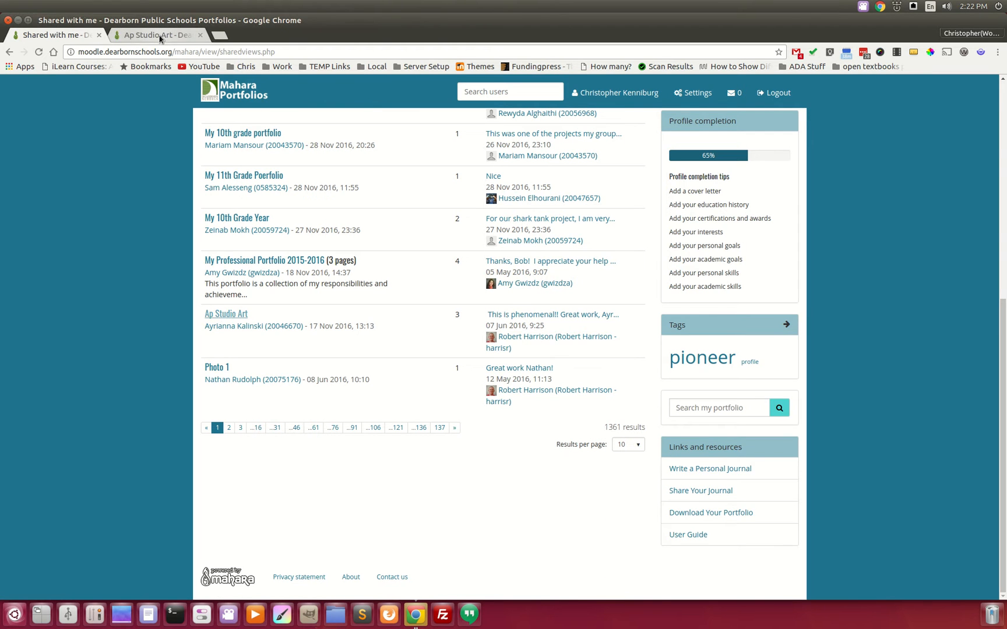
- Open the Ap Studio Art portfolio and scroll through its content
{"action": "left_click", "coordinate": [225, 314]}
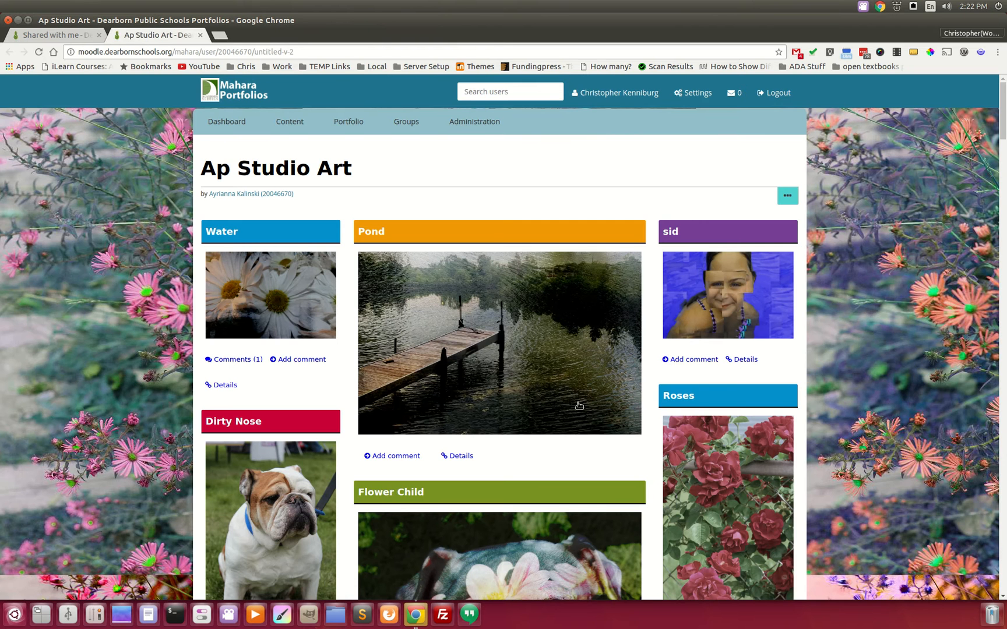
{"action": "scroll", "scroll_direction": "down", "scroll_amount": 3}
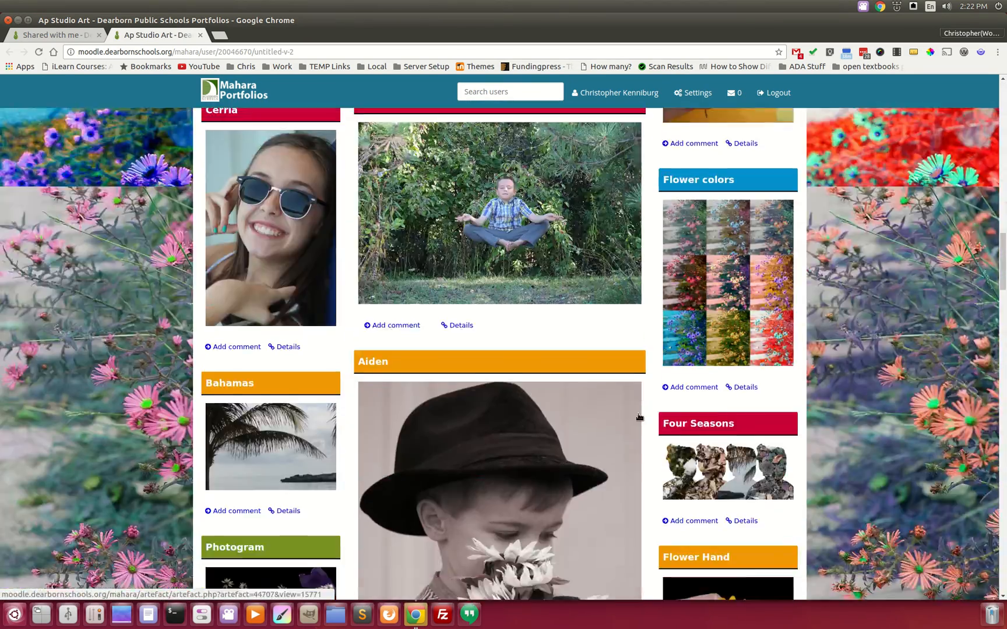
{"action": "scroll", "scroll_direction": "down", "scroll_amount": 3}
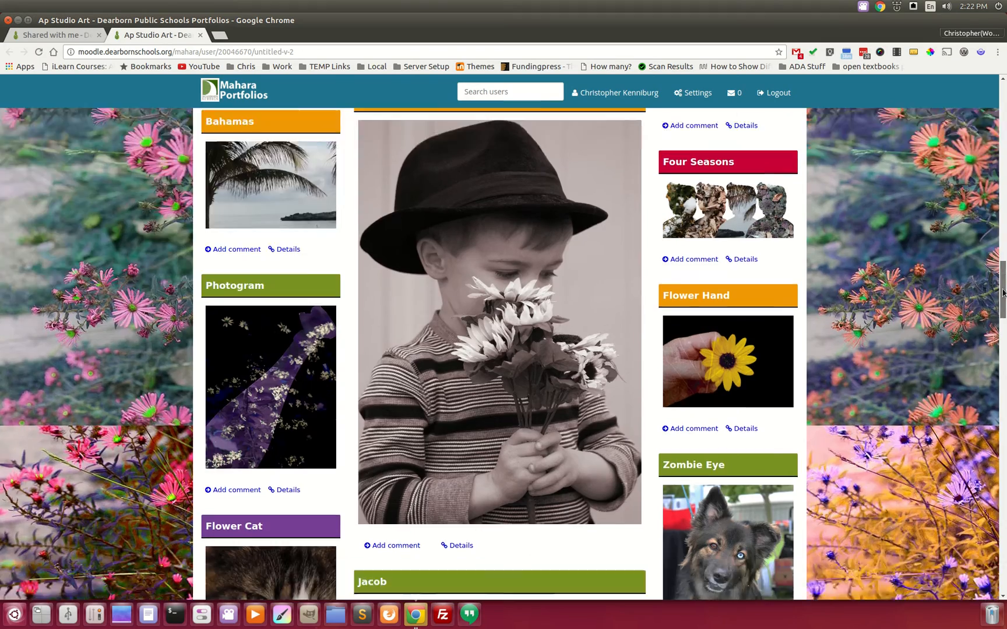
{"action": "scroll", "scroll_direction": "down", "scroll_amount": 3}
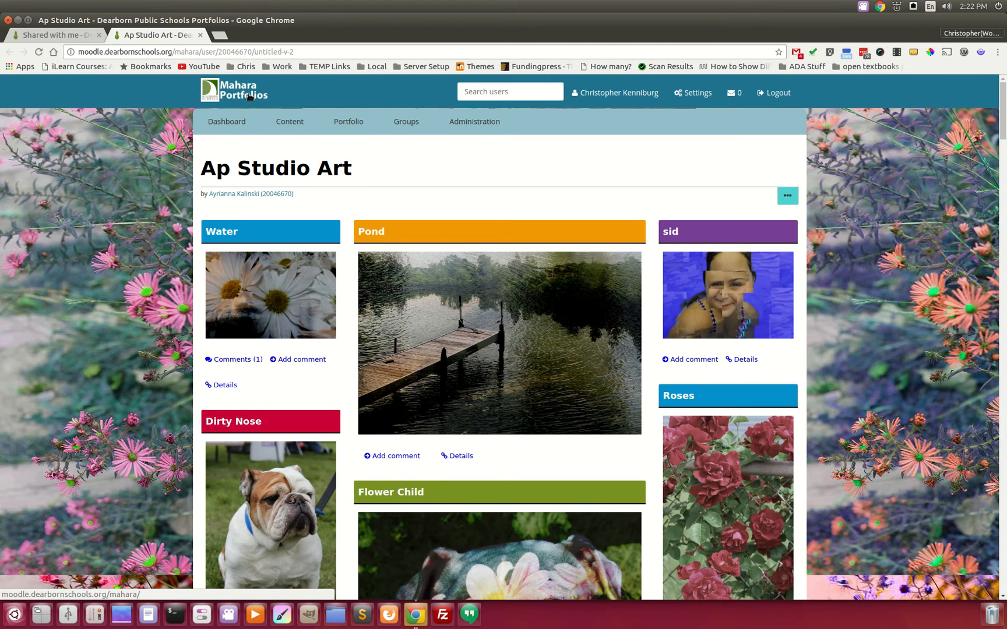
{"action": "left_click", "coordinate": [226, 122]}
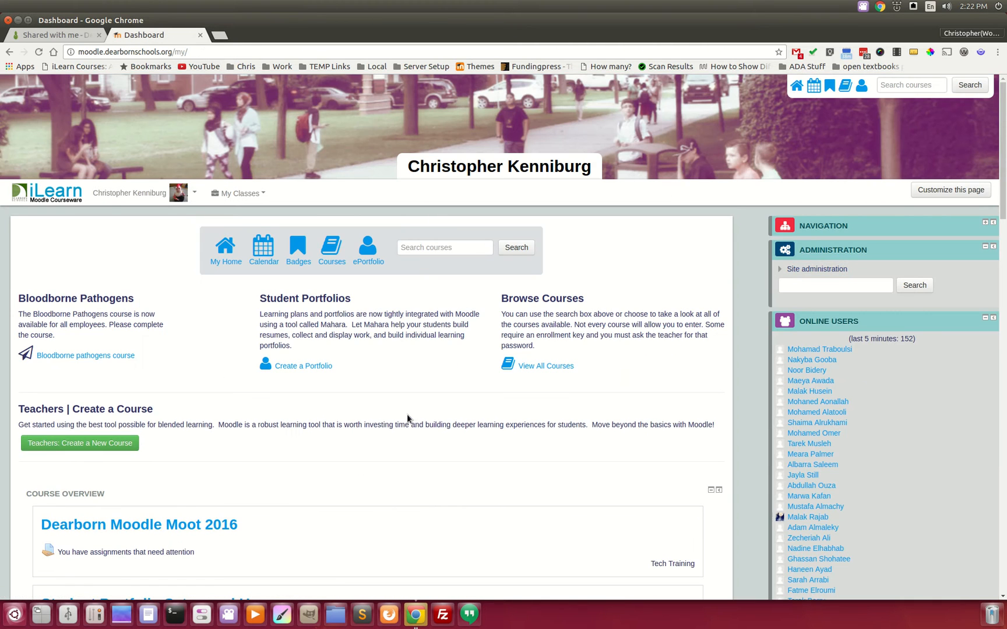
{"action": "mouse_move", "coordinate": [424, 364]}
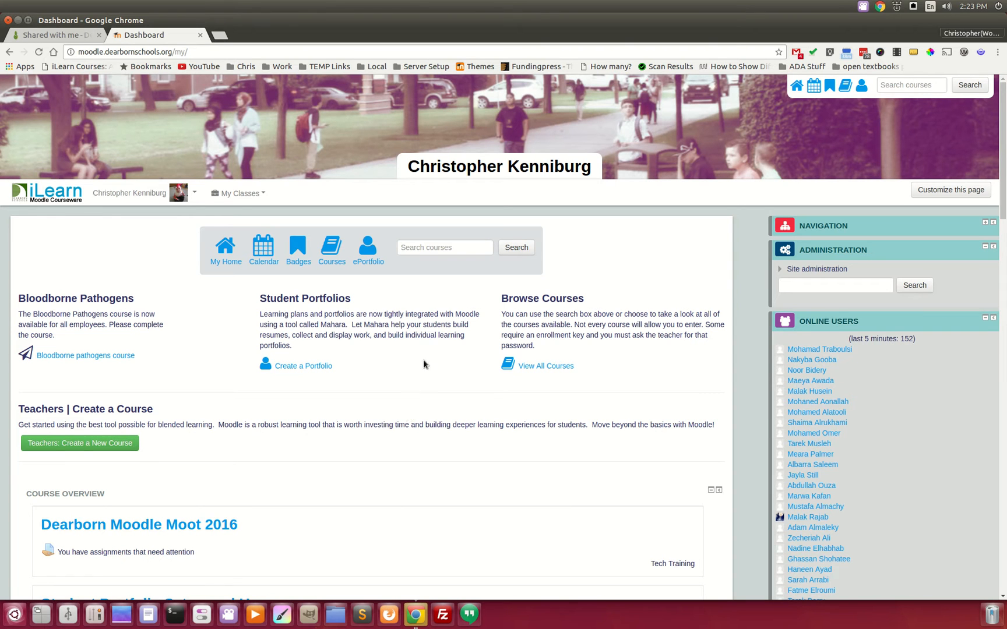
{"action": "mouse_move", "coordinate": [302, 297]}
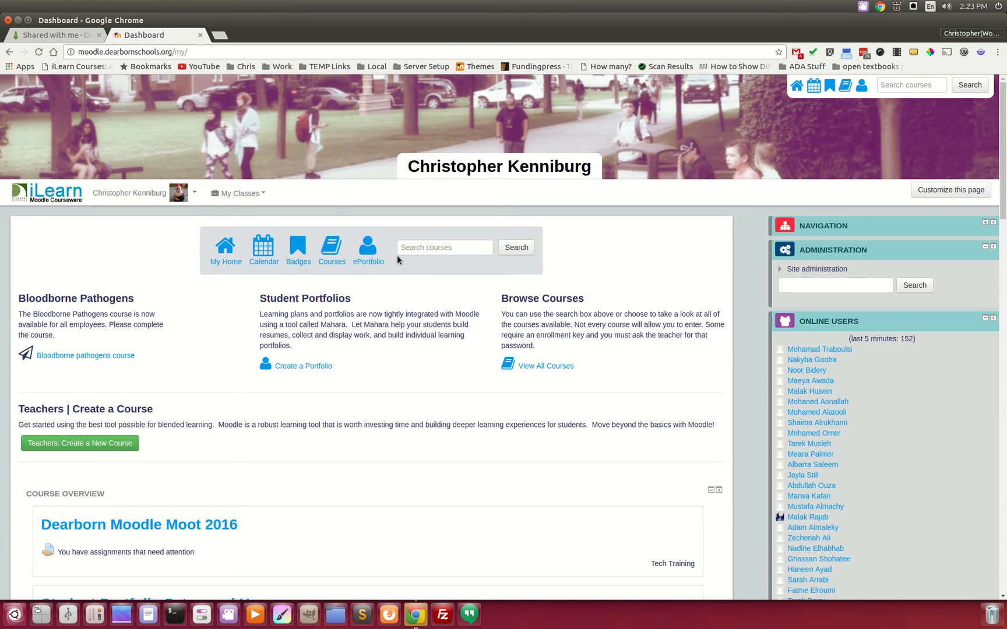
{"action": "left_click", "coordinate": [367, 248]}
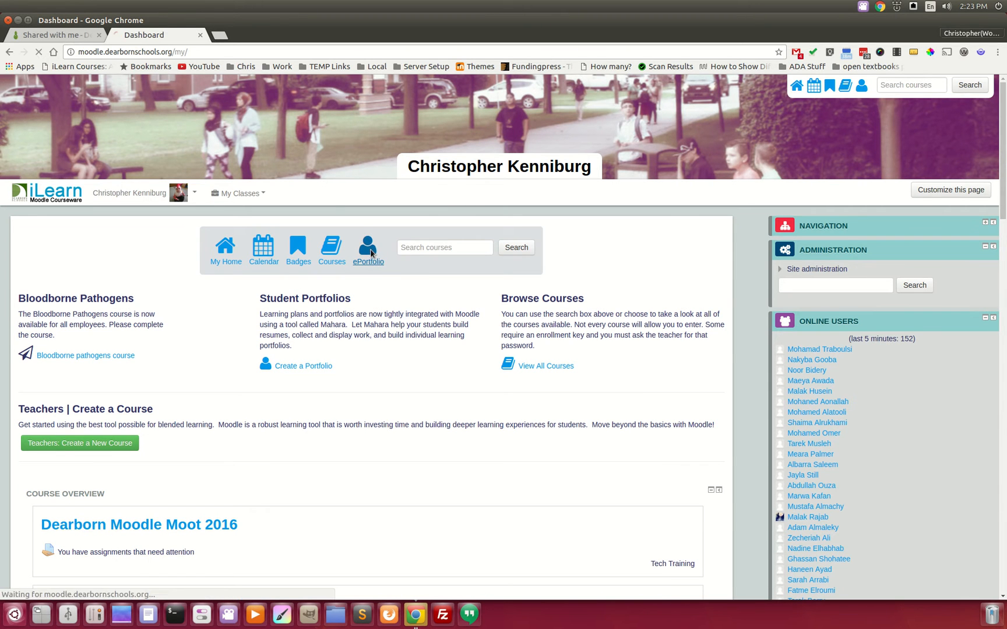
{"action": "left_click", "coordinate": [367, 247]}
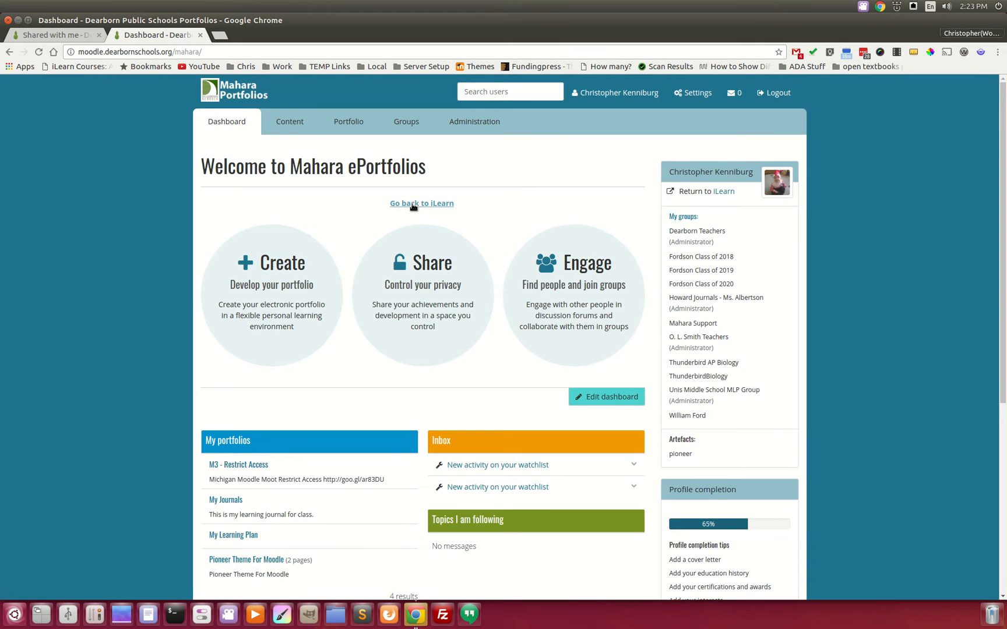
{"action": "left_click", "coordinate": [421, 203]}
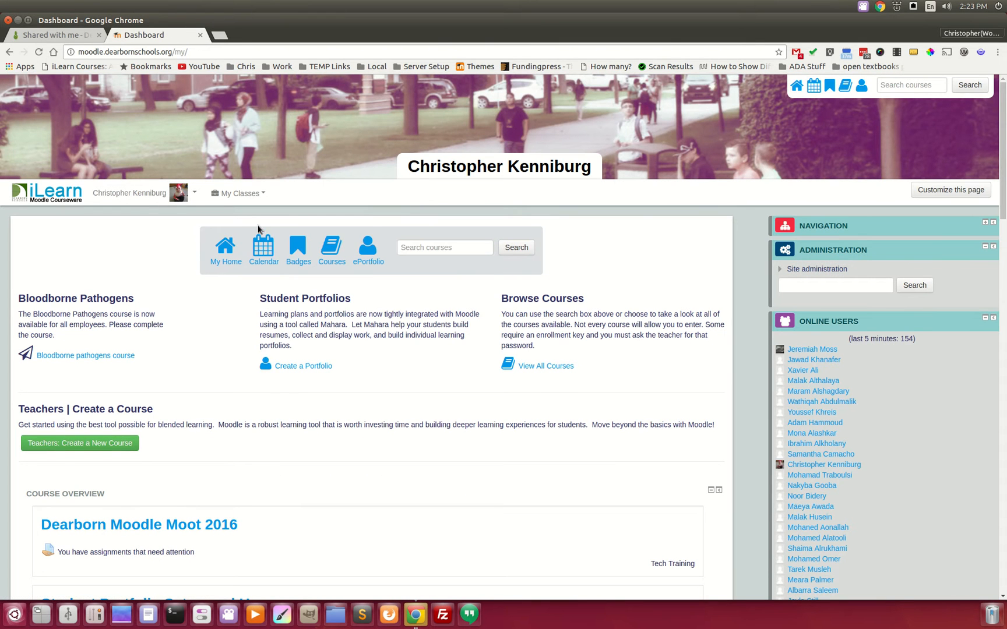
- Expand the My Classes dropdown to list enrolled courses
{"action": "left_click", "coordinate": [237, 193]}
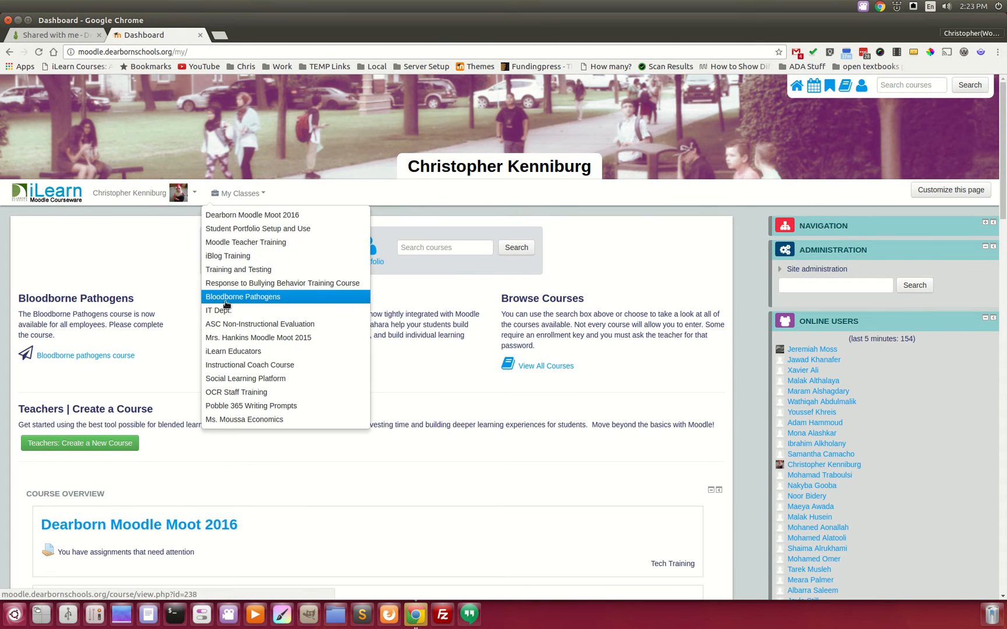
{"action": "mouse_move", "coordinate": [233, 351]}
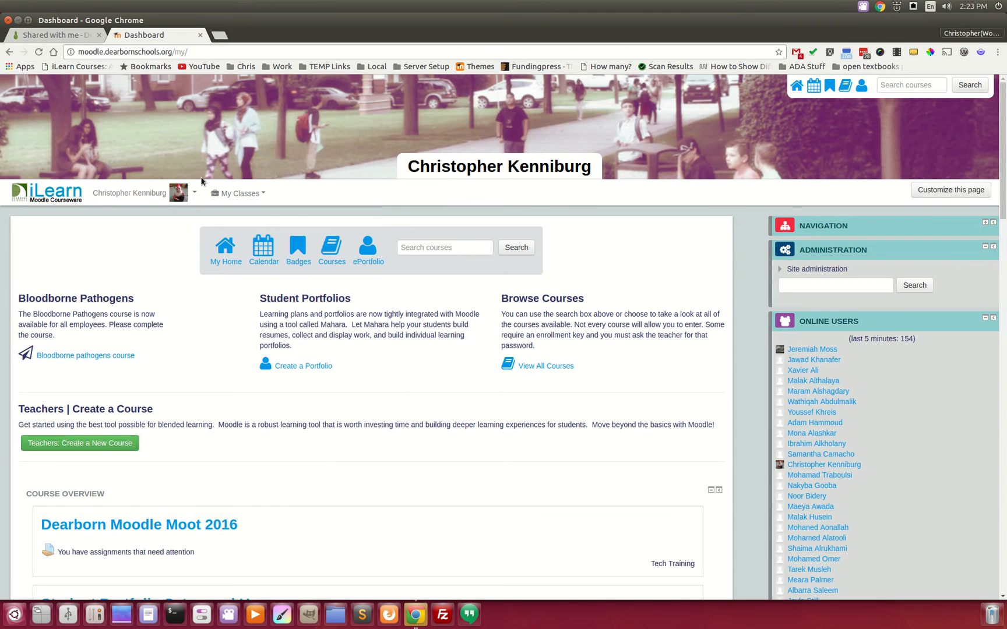
{"action": "left_click", "coordinate": [238, 193]}
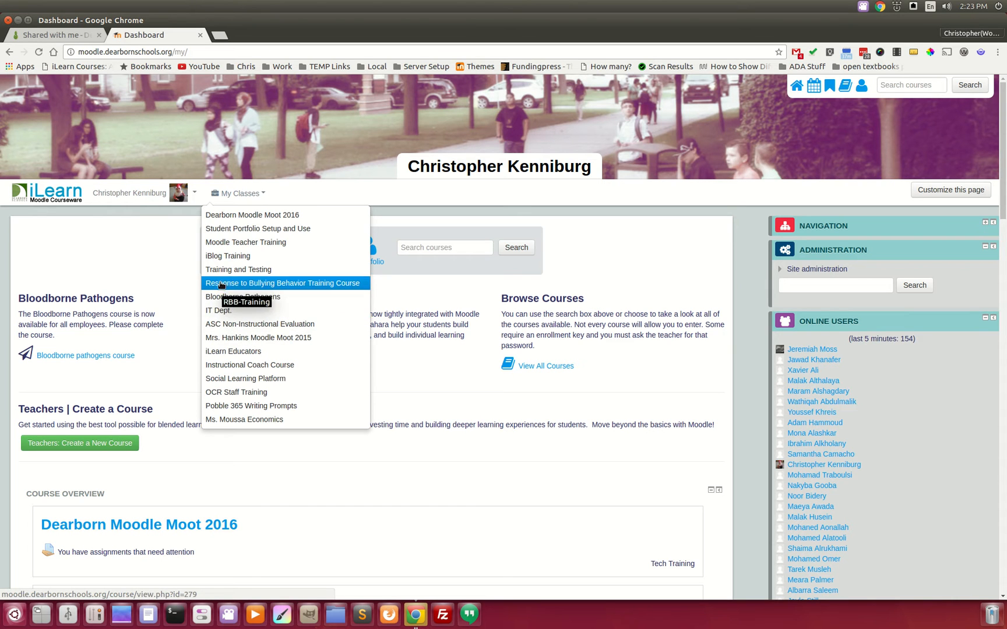
{"action": "mouse_move", "coordinate": [238, 269]}
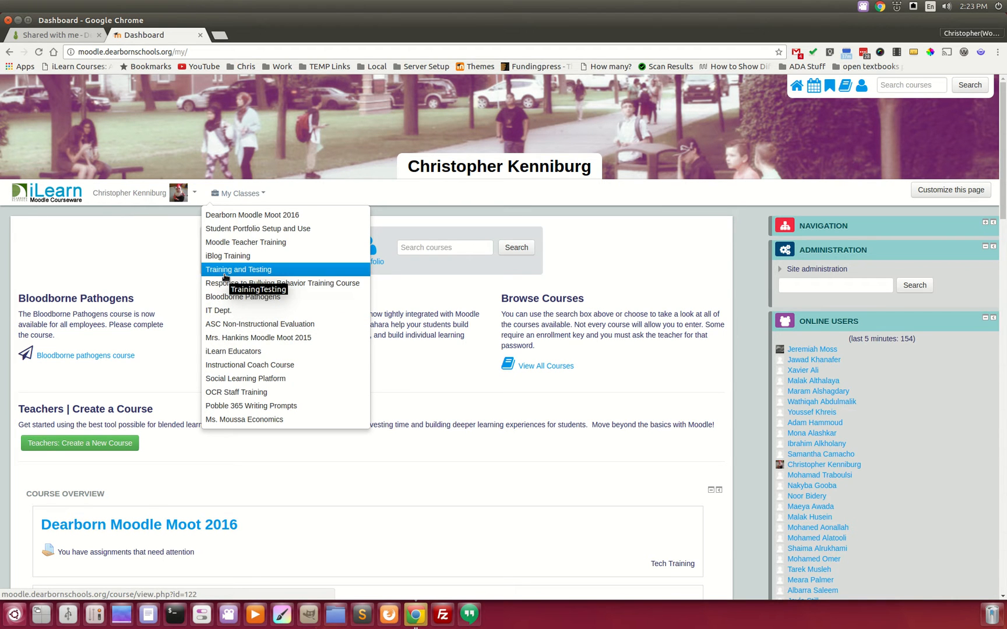
- Open Training and Testing, turn editing on, and cancel the activity chooser
{"action": "left_click", "coordinate": [238, 269]}
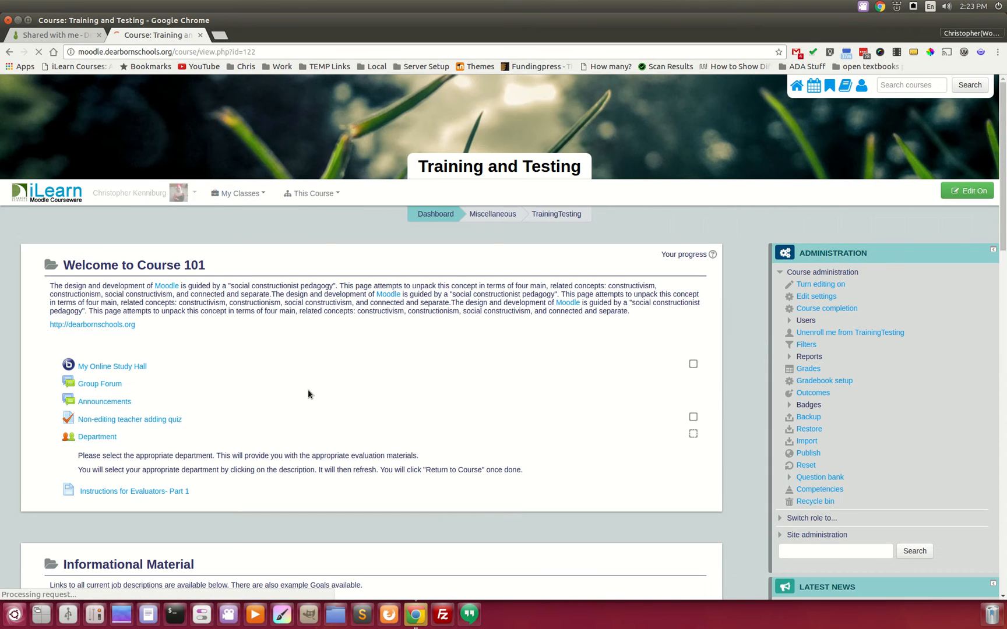
{"action": "left_click", "coordinate": [967, 191]}
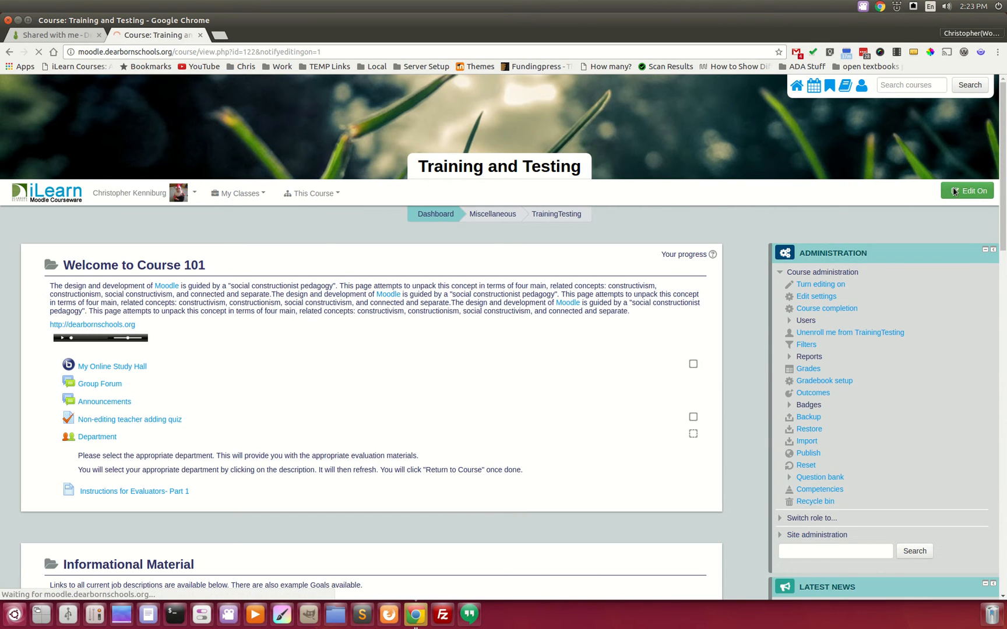
{"action": "left_click", "coordinate": [967, 191]}
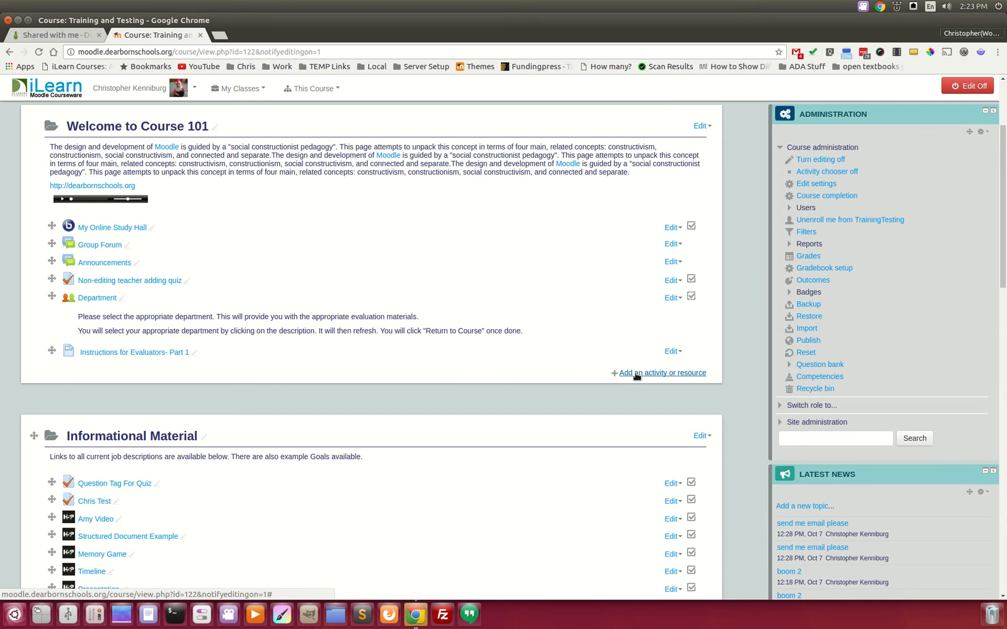
{"action": "left_click", "coordinate": [663, 373]}
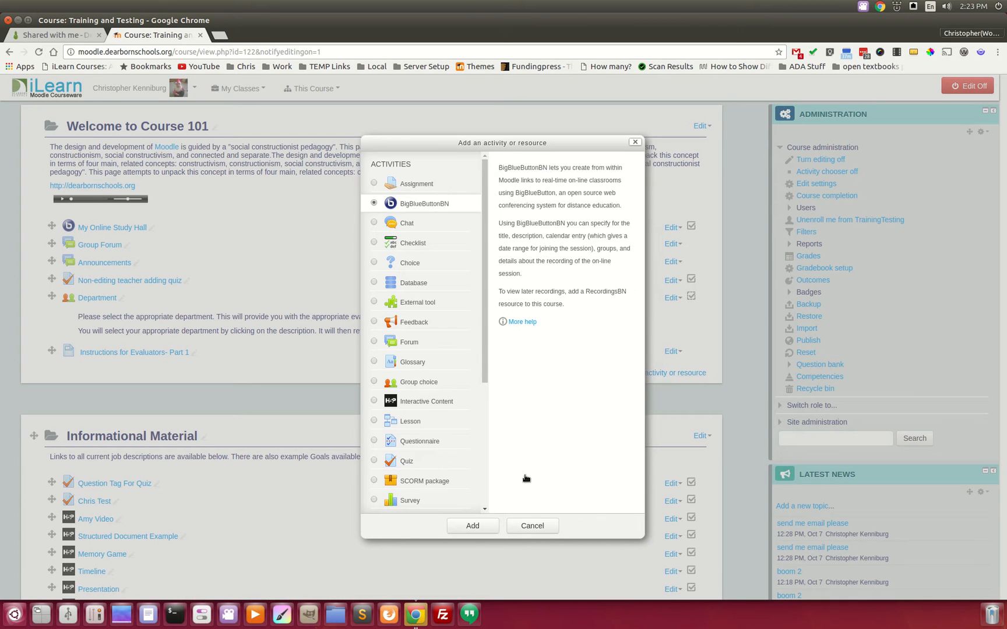
{"action": "left_click", "coordinate": [532, 525]}
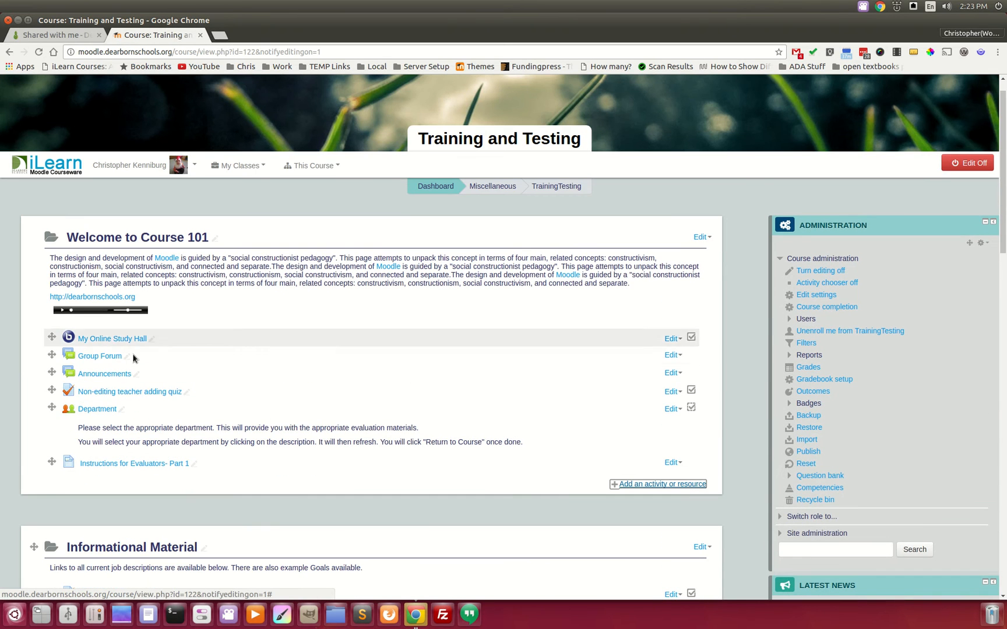
{"action": "mouse_move", "coordinate": [112, 339]}
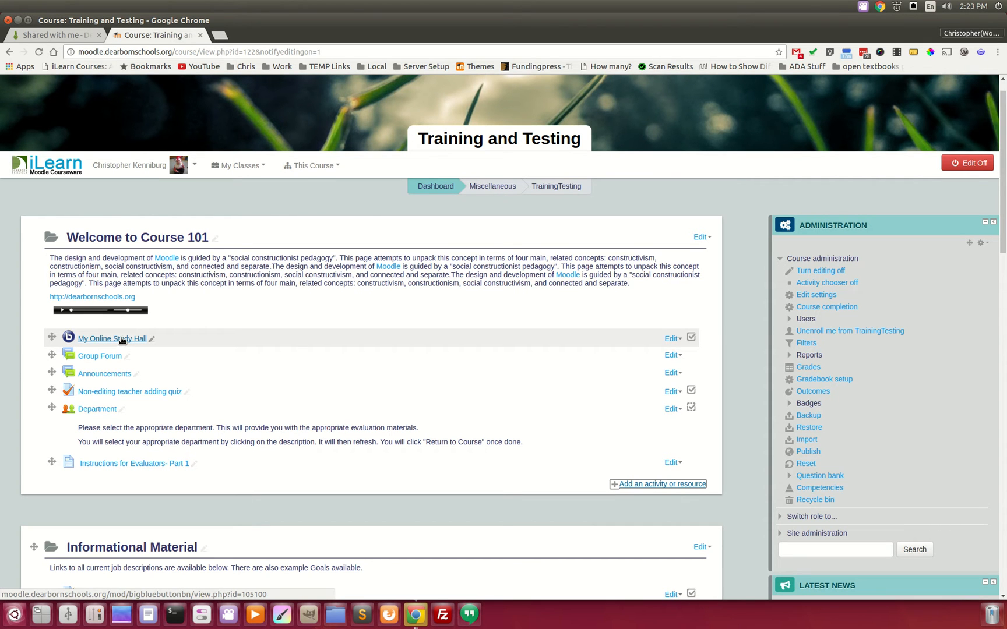
- Open My Online Study Hall and join its BigBlueButton session
{"action": "left_click", "coordinate": [112, 338]}
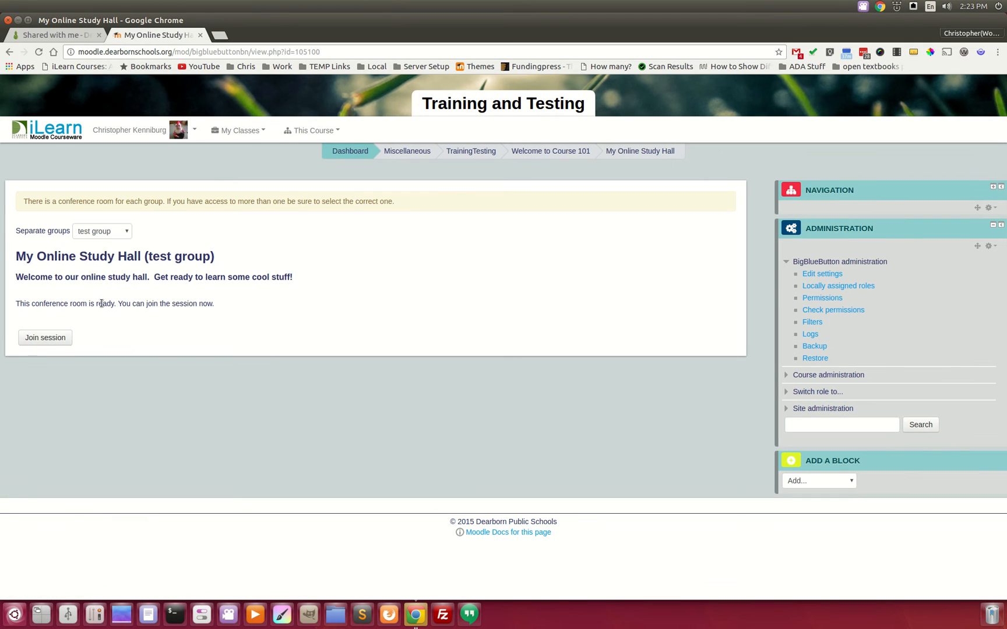
{"action": "left_click", "coordinate": [45, 338]}
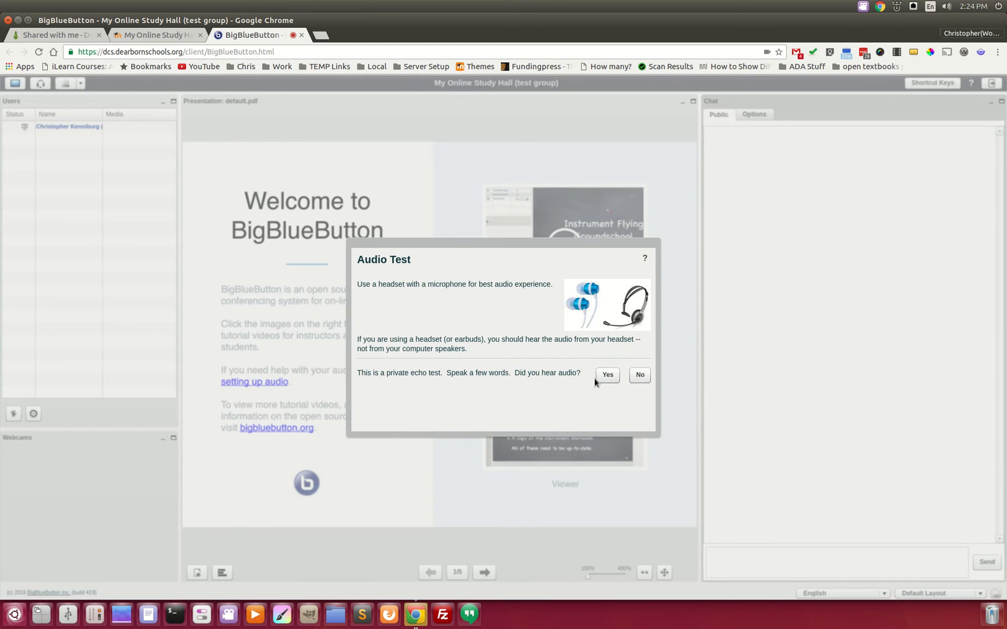
- Confirm the audio echo test, allow camera access, and start webcam sharing
{"action": "left_click", "coordinate": [606, 375]}
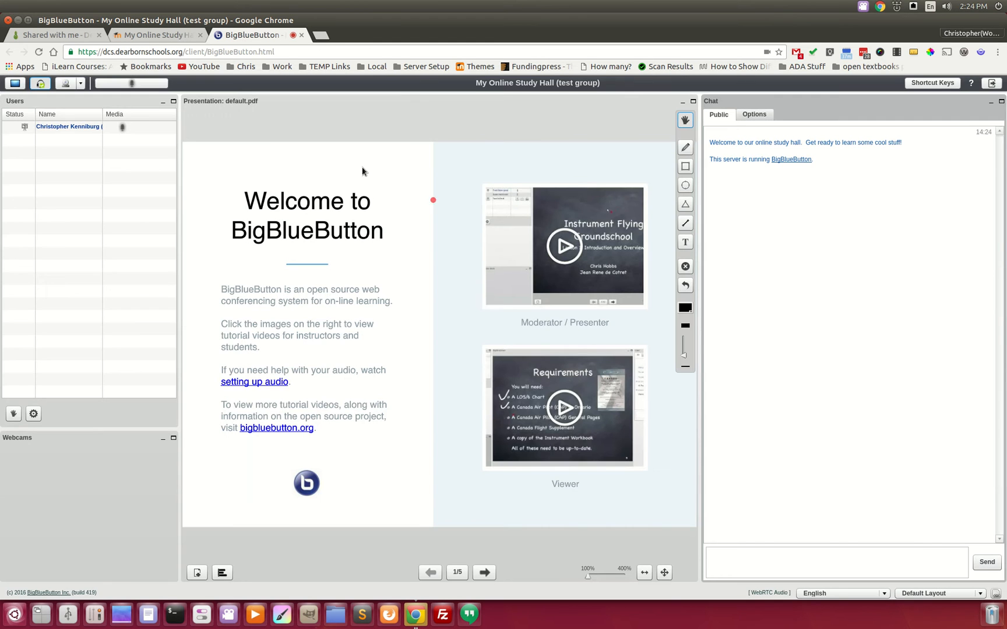
{"action": "mouse_move", "coordinate": [237, 164]}
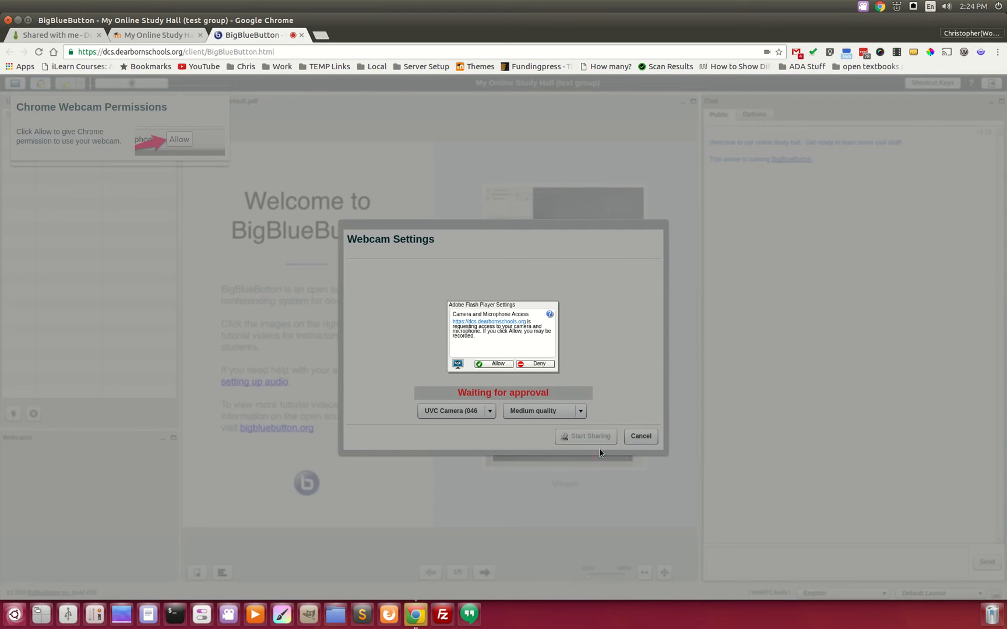
{"action": "left_click", "coordinate": [492, 363]}
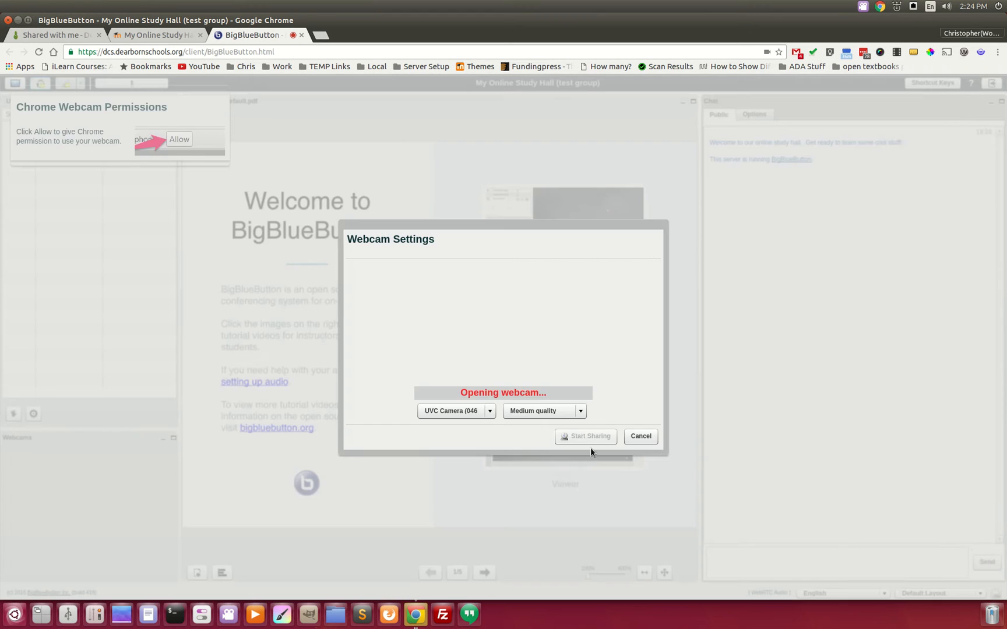
{"action": "left_click", "coordinate": [179, 139]}
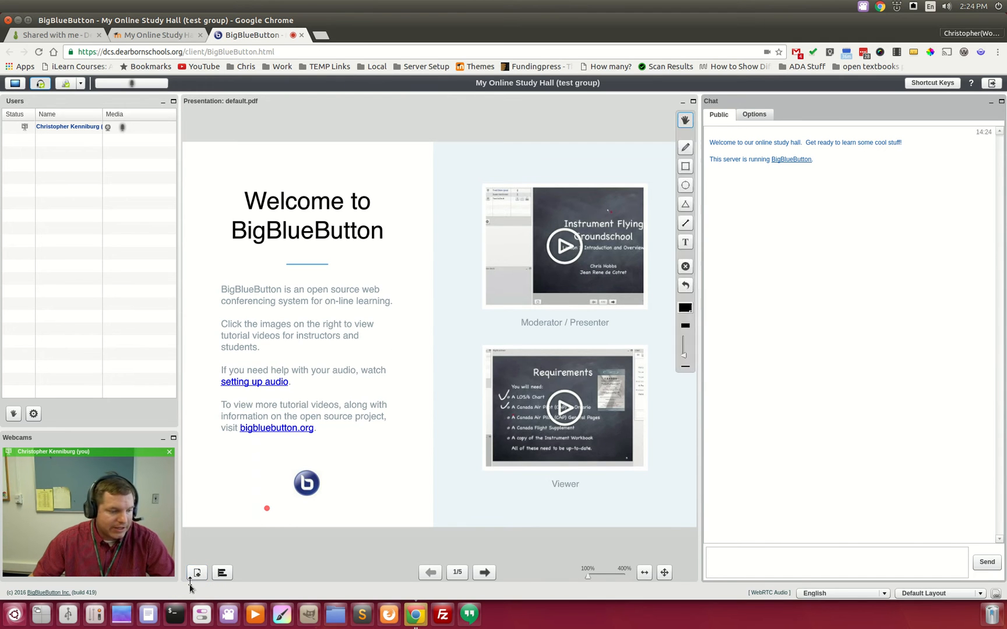
- Upload enhanced homepage.png as the study hall presentation
{"action": "left_click", "coordinate": [196, 572]}
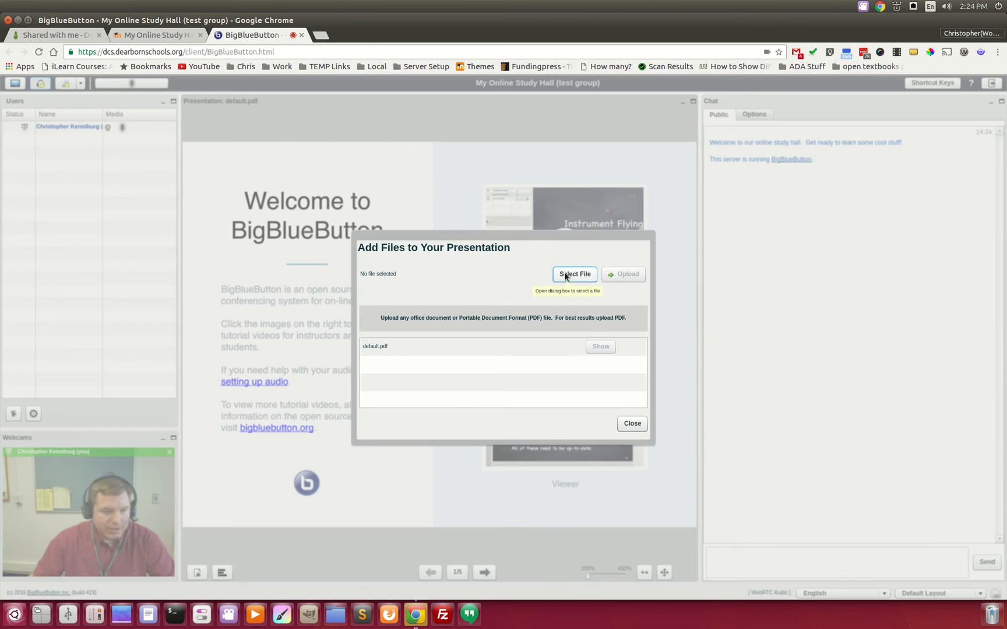
{"action": "left_click", "coordinate": [574, 274]}
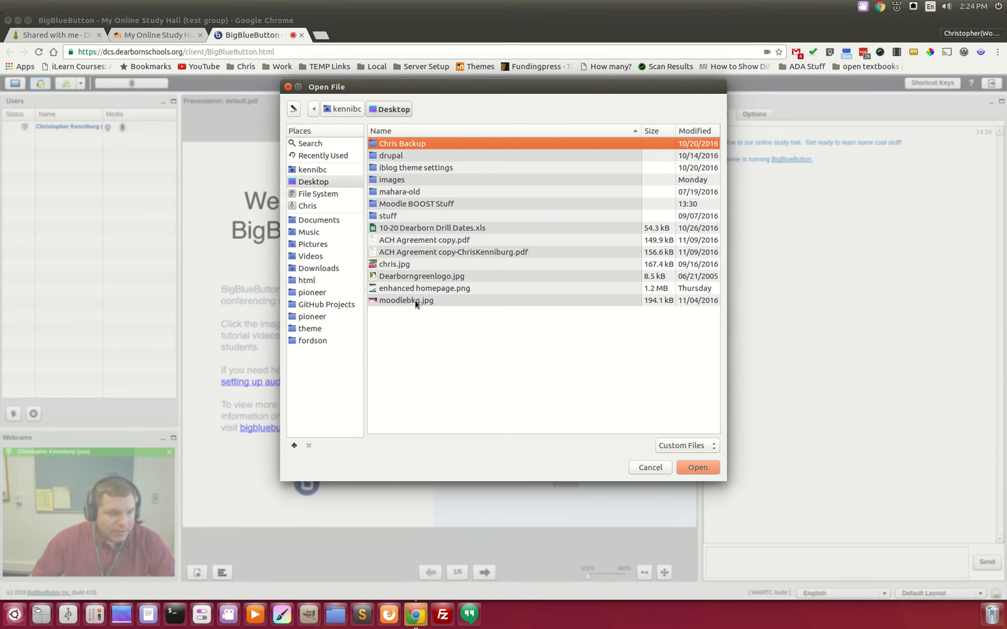
{"action": "left_click", "coordinate": [697, 467]}
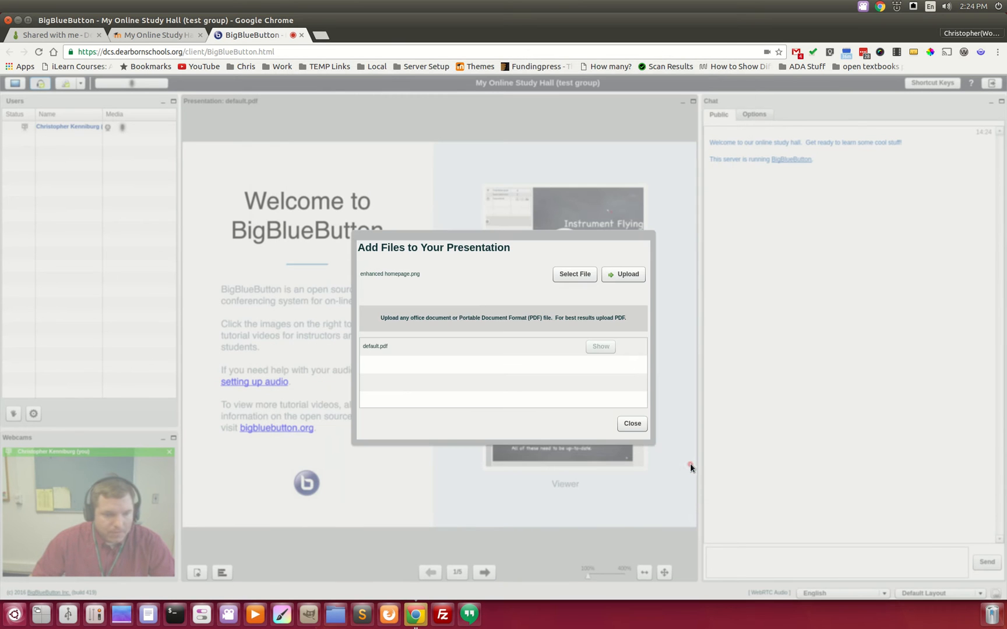
{"action": "left_click", "coordinate": [627, 275]}
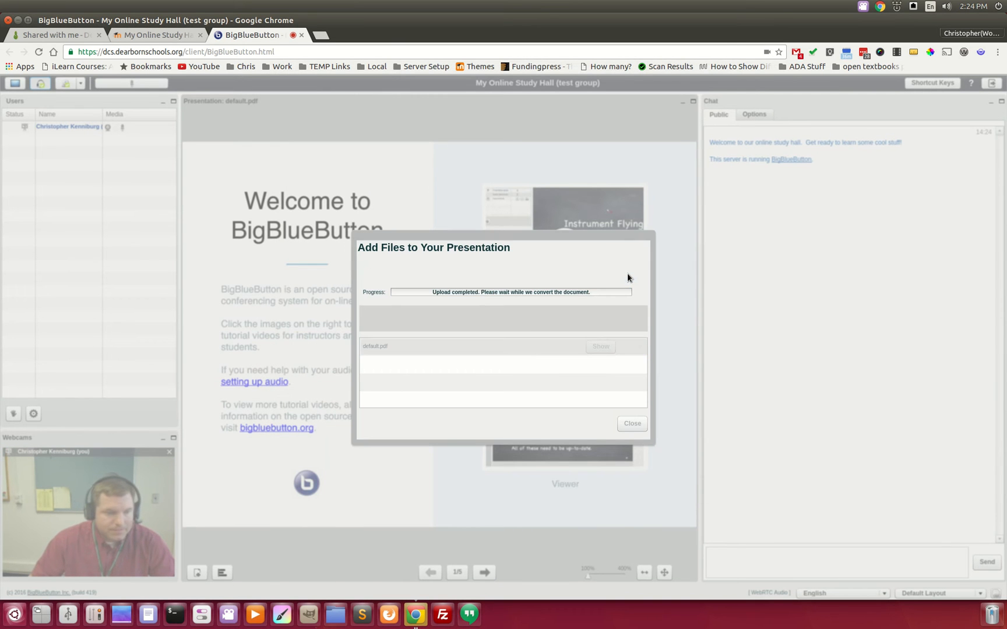
{"action": "left_click", "coordinate": [630, 423]}
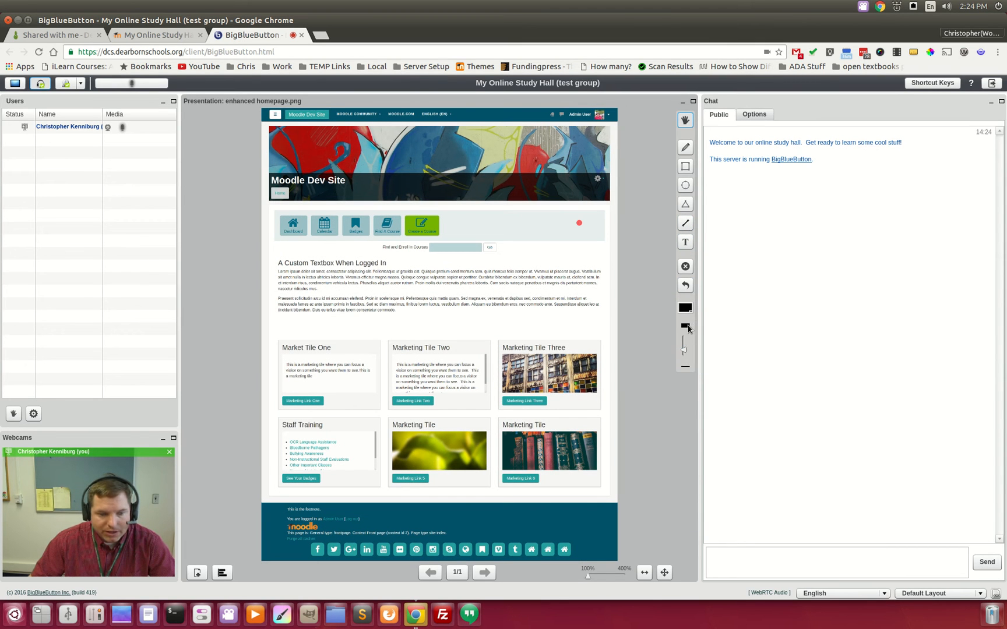
- With the red pencil, draw a line and circle the navigation icon row
{"action": "left_click", "coordinate": [685, 307]}
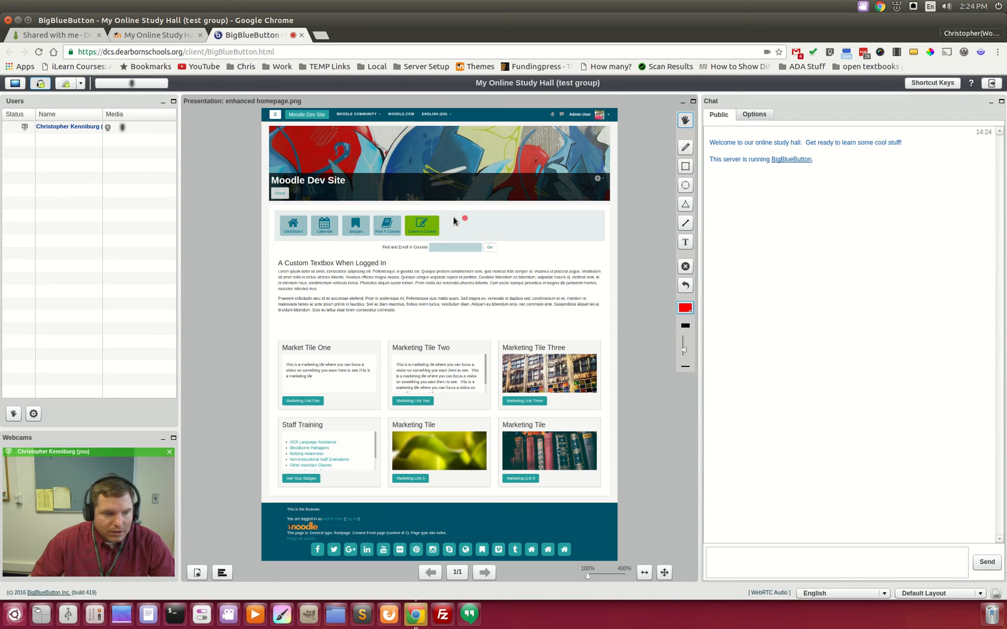
{"action": "left_click", "coordinate": [685, 146]}
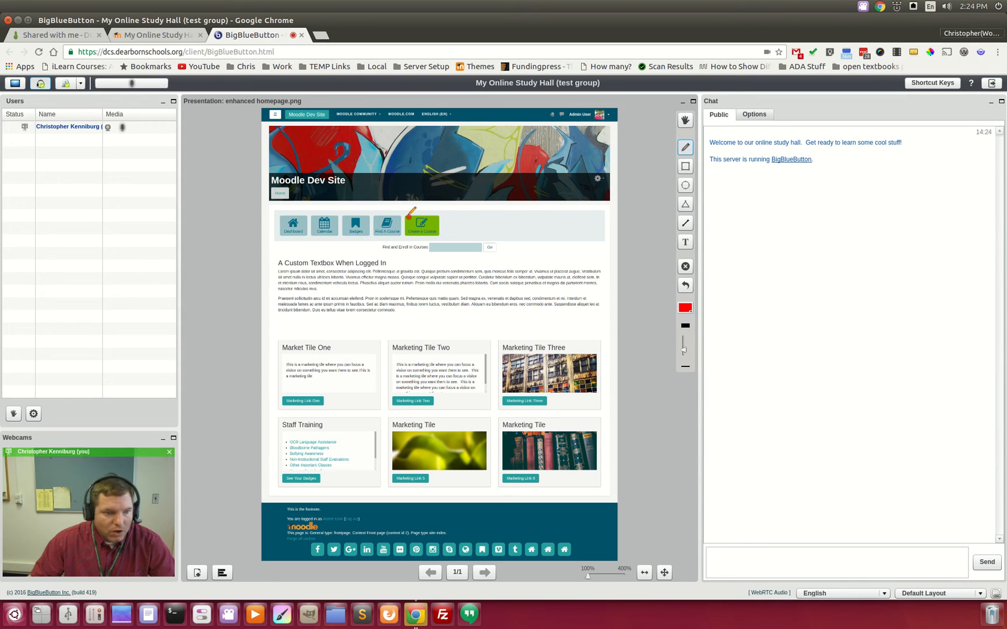
{"action": "left_click_drag", "start_coordinate": [411, 213], "coordinate": [263, 215]}
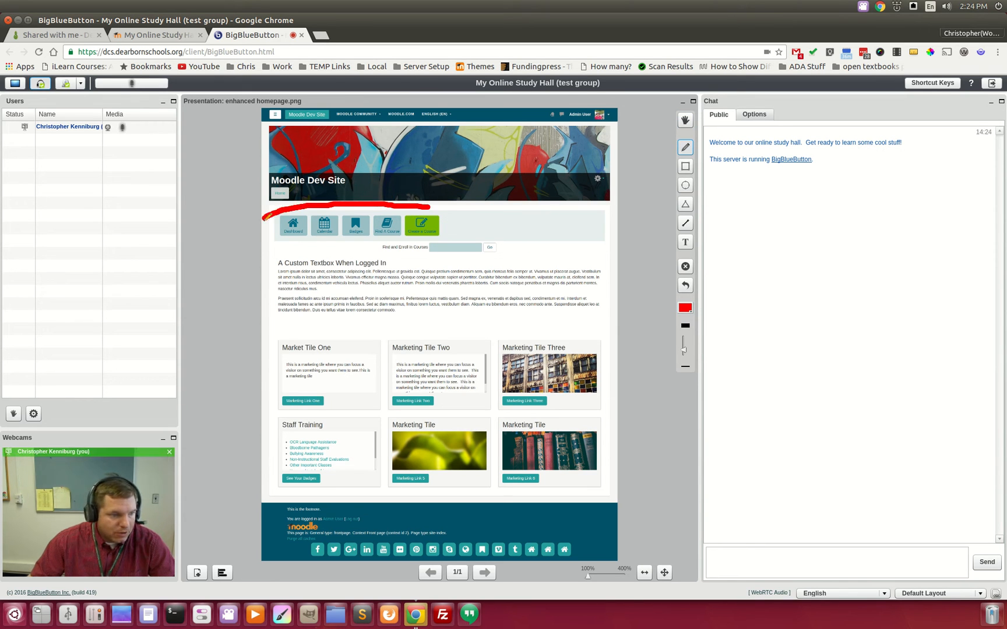
{"action": "left_click_drag", "start_coordinate": [263, 222], "coordinate": [424, 244]}
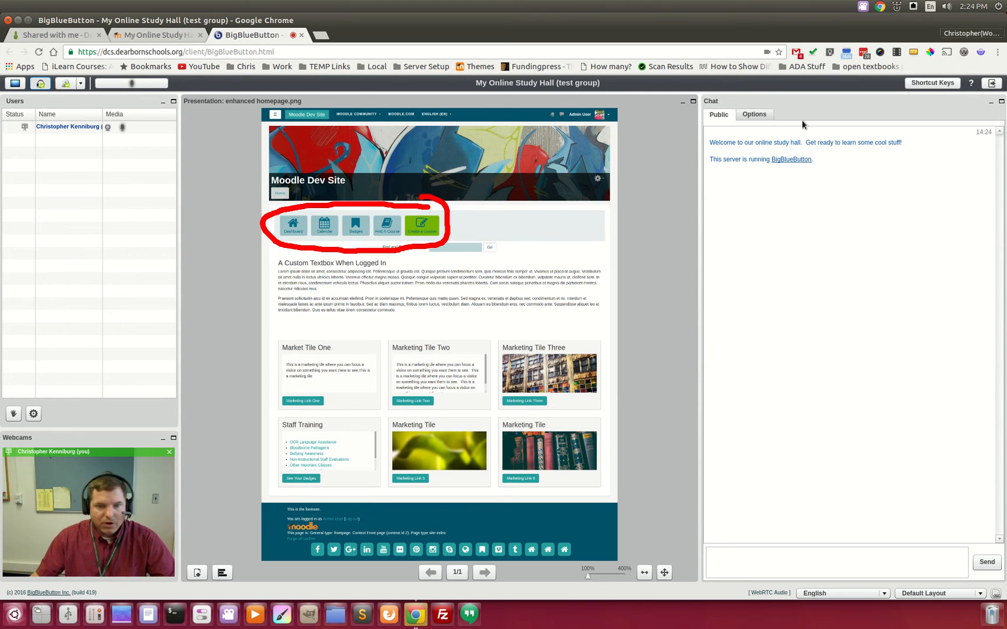
- Switch the layout to Webcam Meeting, then to Presentation Meeting
{"action": "left_click", "coordinate": [939, 593]}
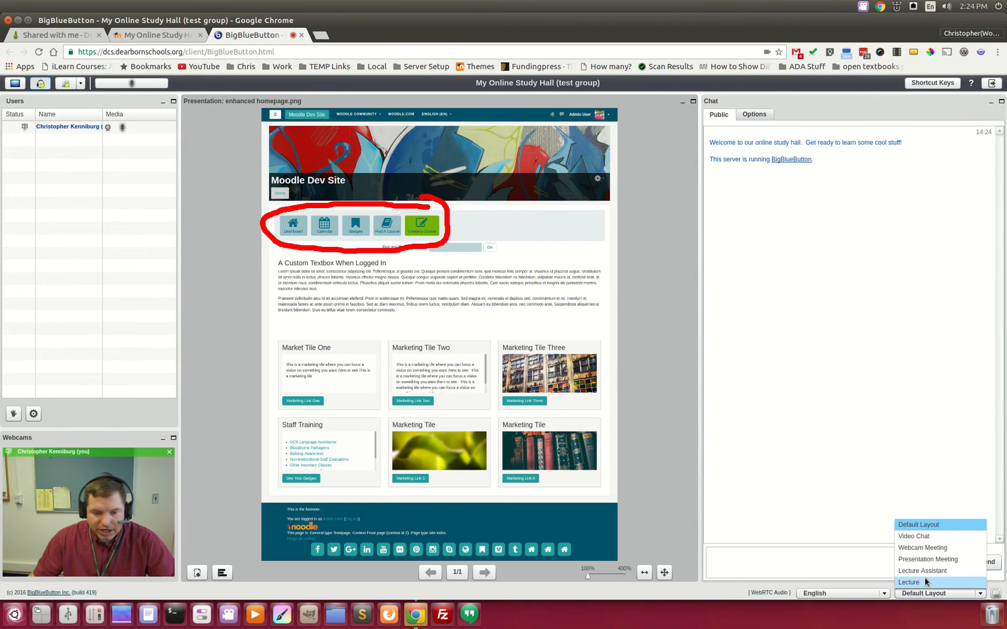
{"action": "left_click", "coordinate": [912, 536]}
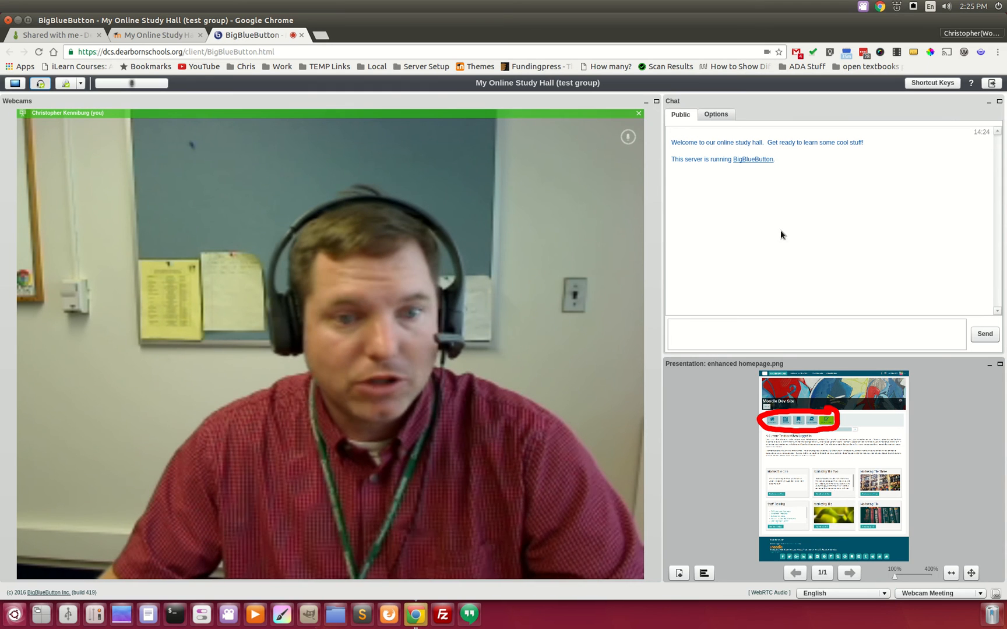
{"action": "left_click", "coordinate": [815, 334]}
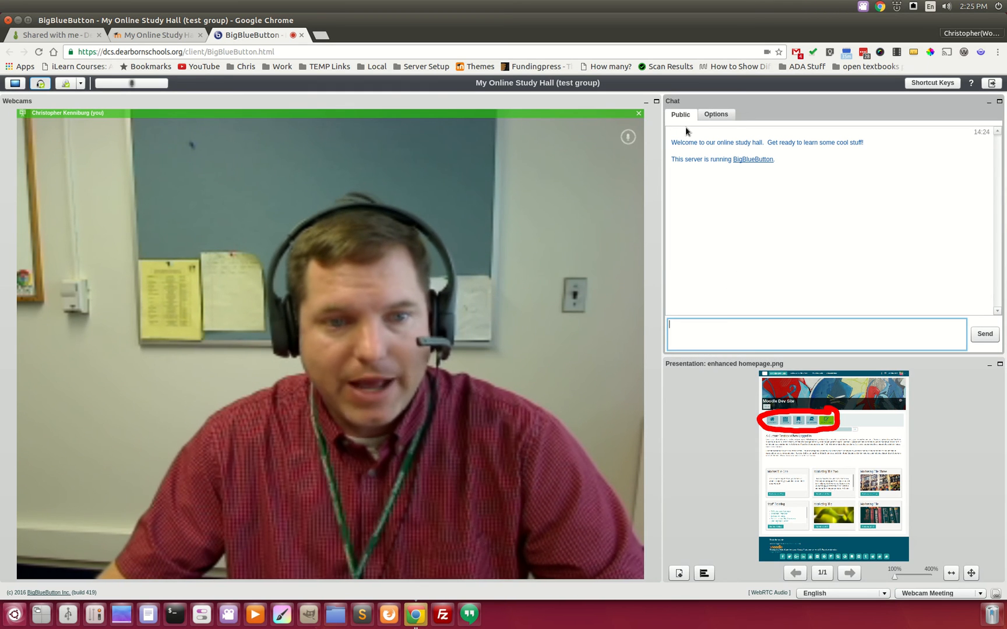
{"action": "left_click", "coordinate": [937, 593]}
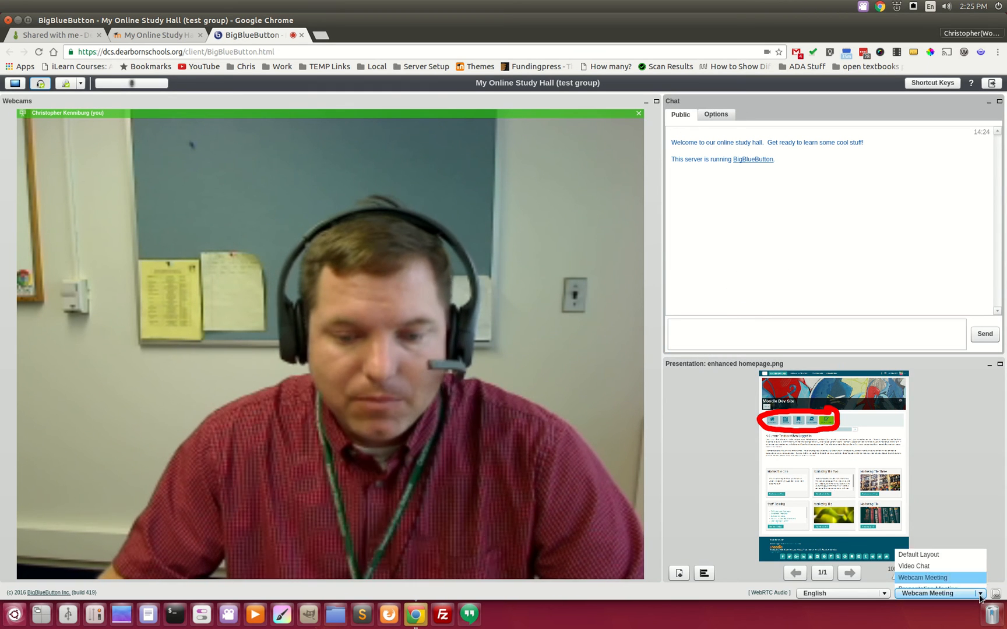
{"action": "left_click", "coordinate": [925, 578]}
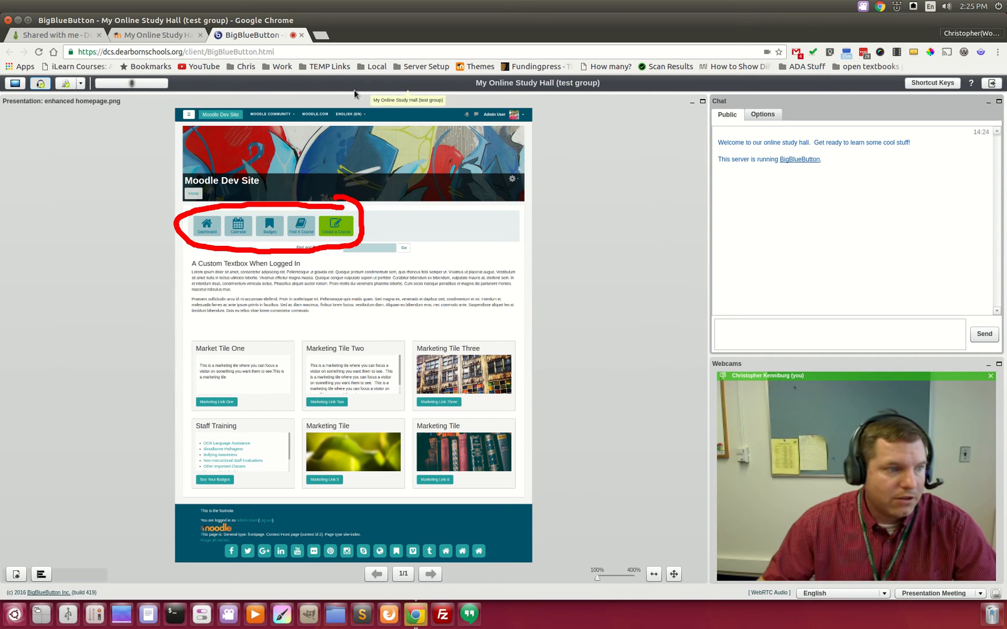
{"action": "mouse_move", "coordinate": [992, 83]}
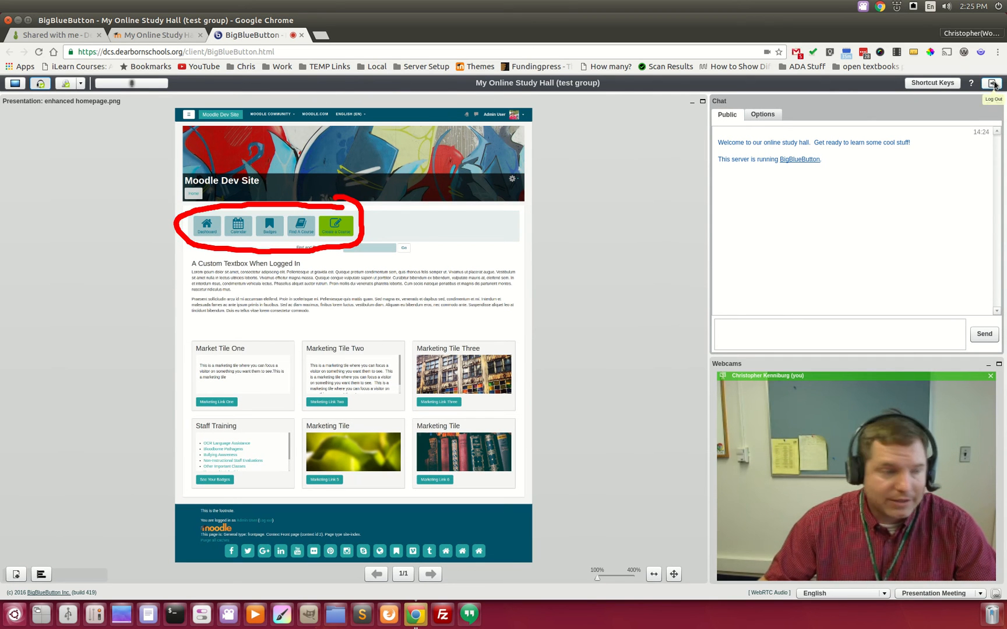
- Log out of the BigBlueButton session, confirming with Yes, and return to the study hall page
{"action": "left_click", "coordinate": [993, 82]}
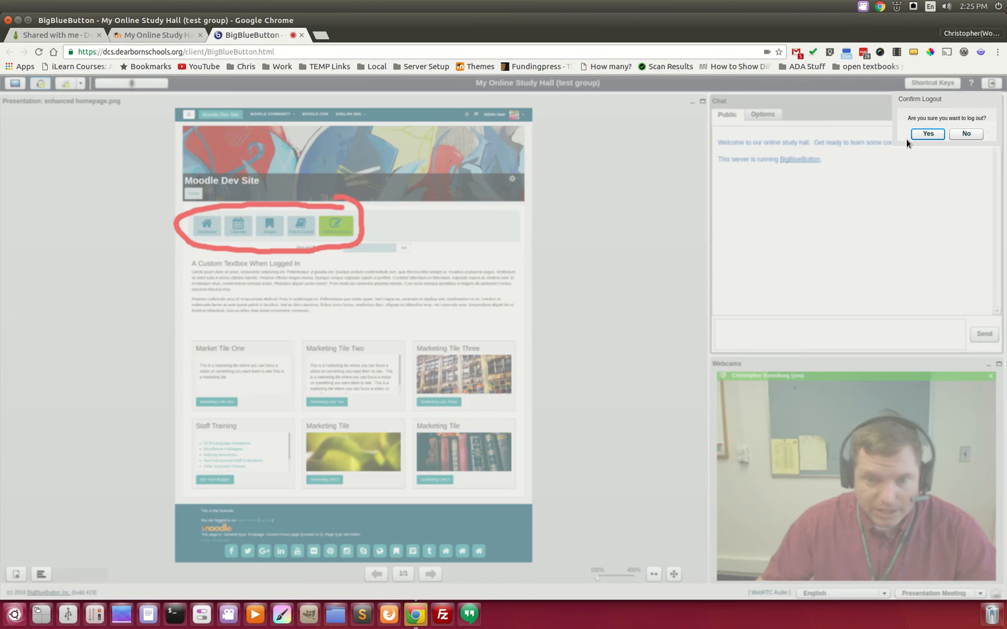
{"action": "left_click", "coordinate": [926, 133]}
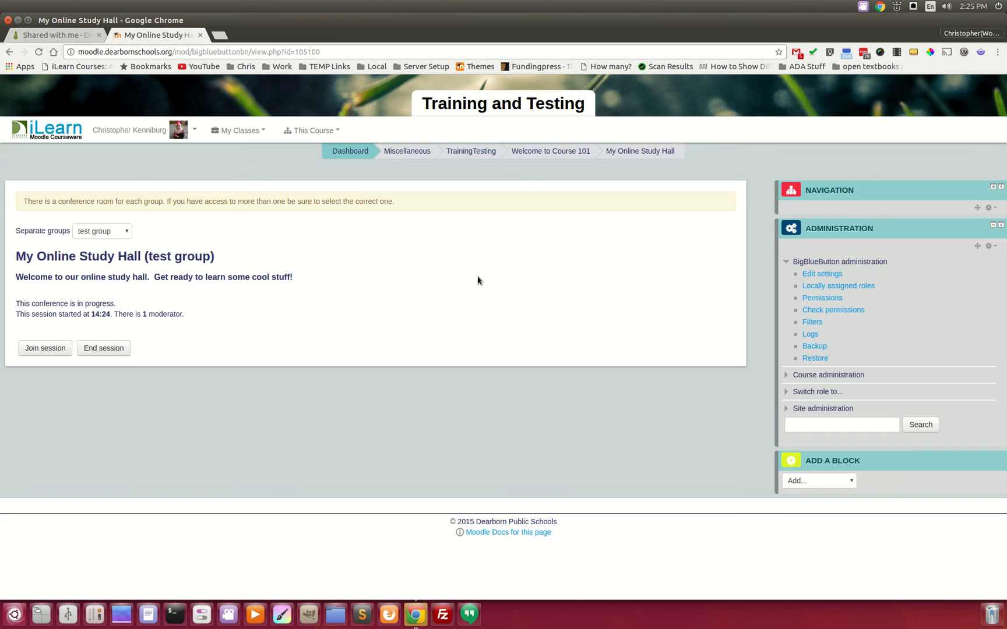
{"action": "left_click", "coordinate": [103, 347]}
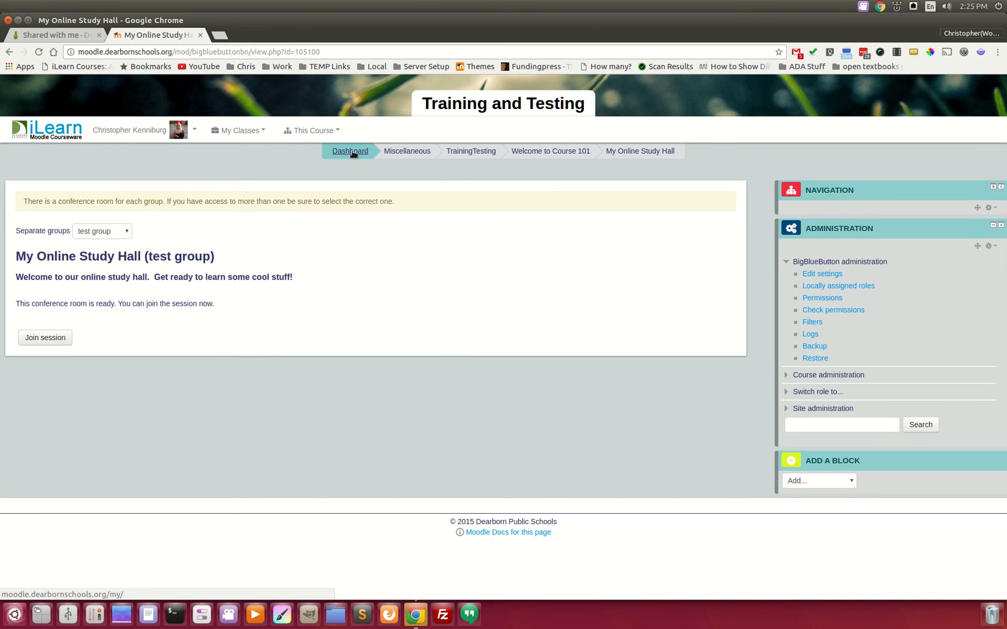
- From the Dashboard, open Training and Testing under My Classes and then the Revolution War timeline
{"action": "left_click", "coordinate": [349, 151]}
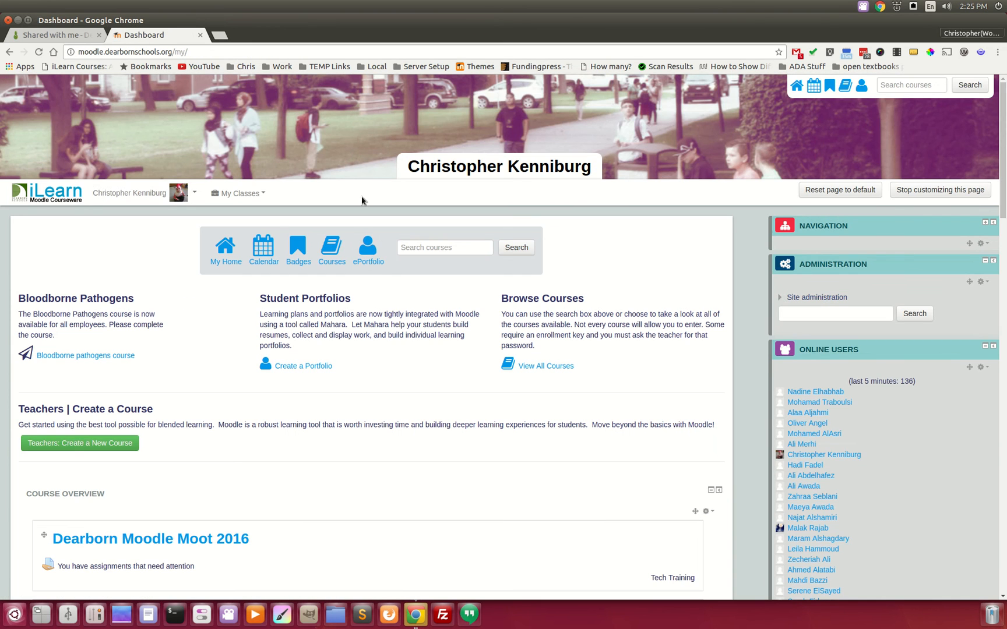
{"action": "left_click", "coordinate": [238, 193]}
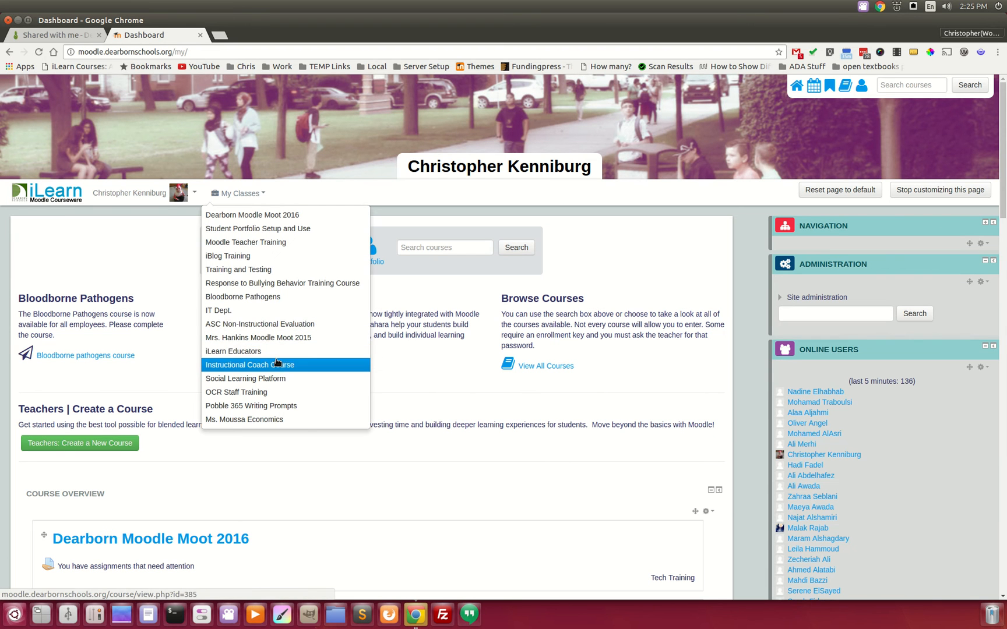
{"action": "mouse_move", "coordinate": [283, 283]}
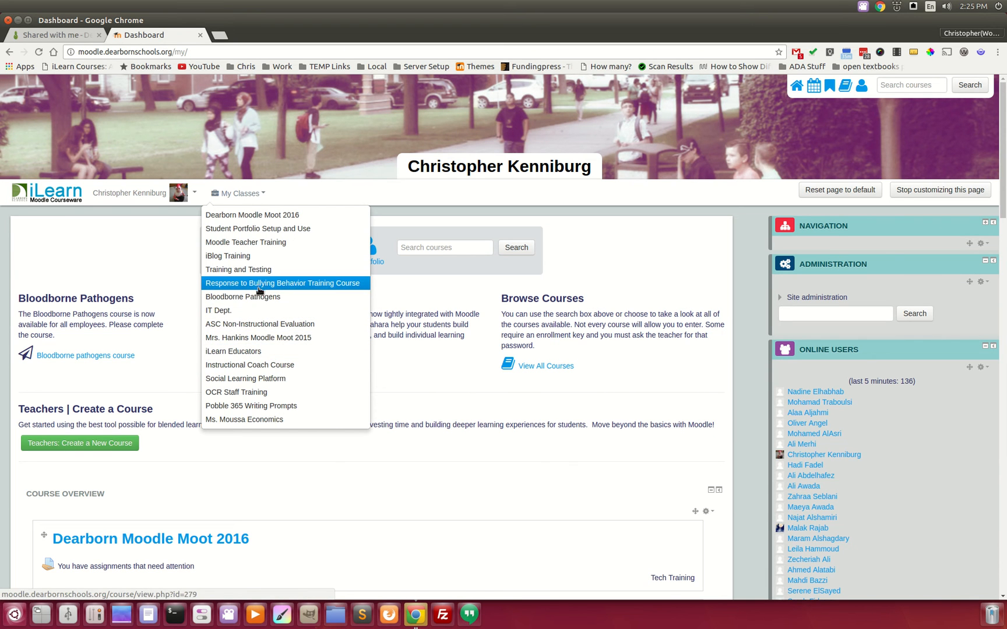
{"action": "left_click", "coordinate": [238, 269]}
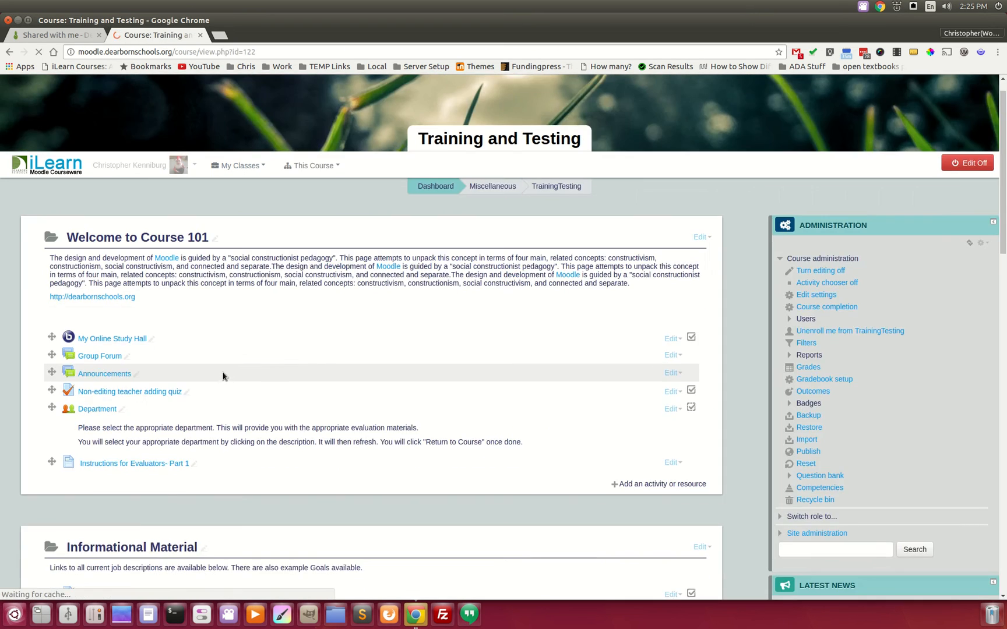
{"action": "scroll", "scroll_direction": "down", "scroll_amount": 3}
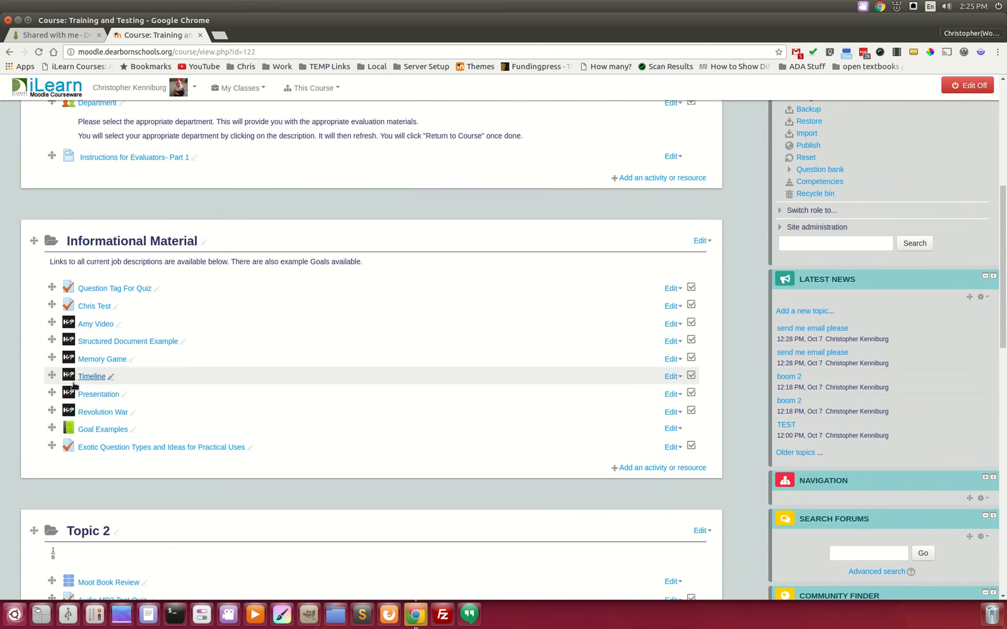
{"action": "mouse_move", "coordinate": [102, 411]}
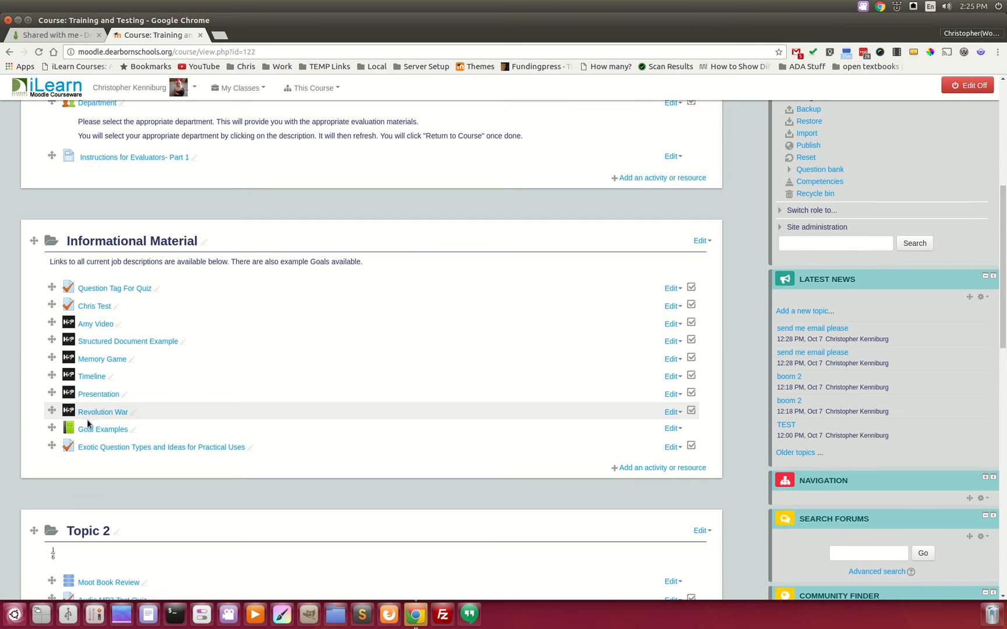
{"action": "left_click", "coordinate": [102, 411]}
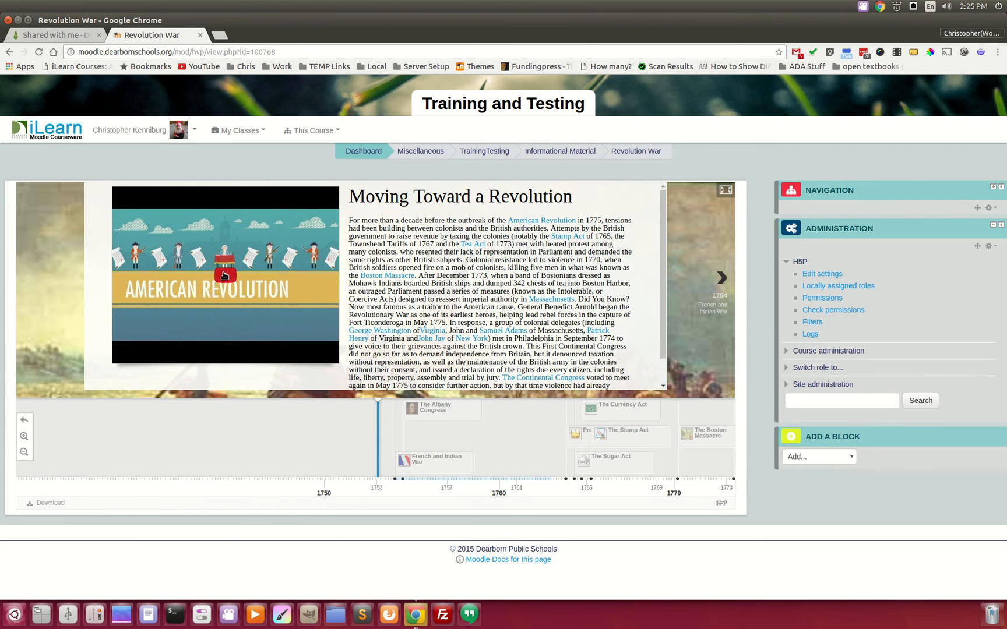
- Browse the French and Indian War, Currency Act and First Continental Congress timeline events in full screen
{"action": "left_click", "coordinate": [226, 275]}
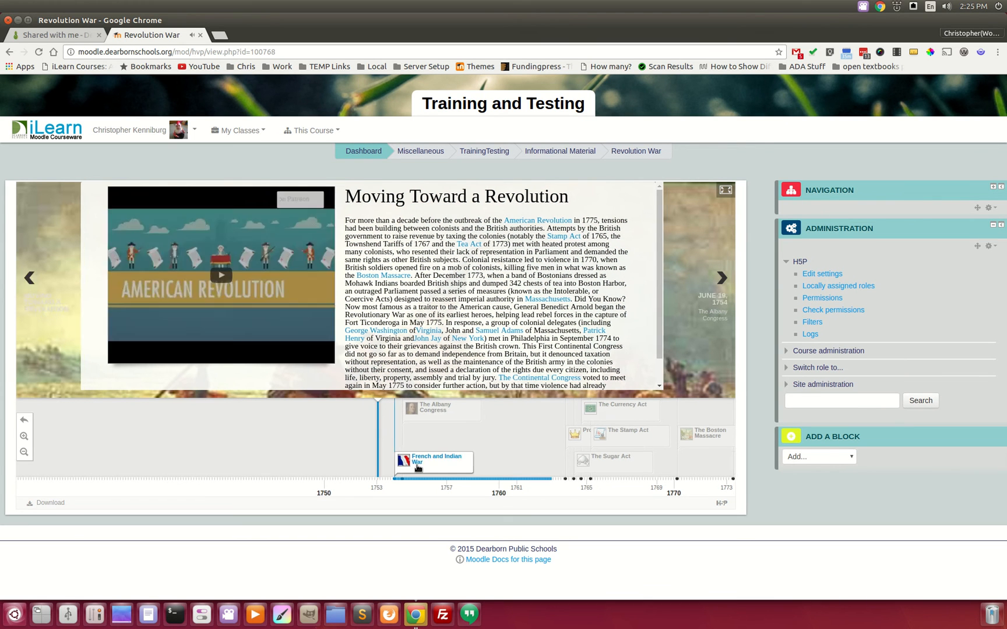
{"action": "left_click", "coordinate": [433, 460]}
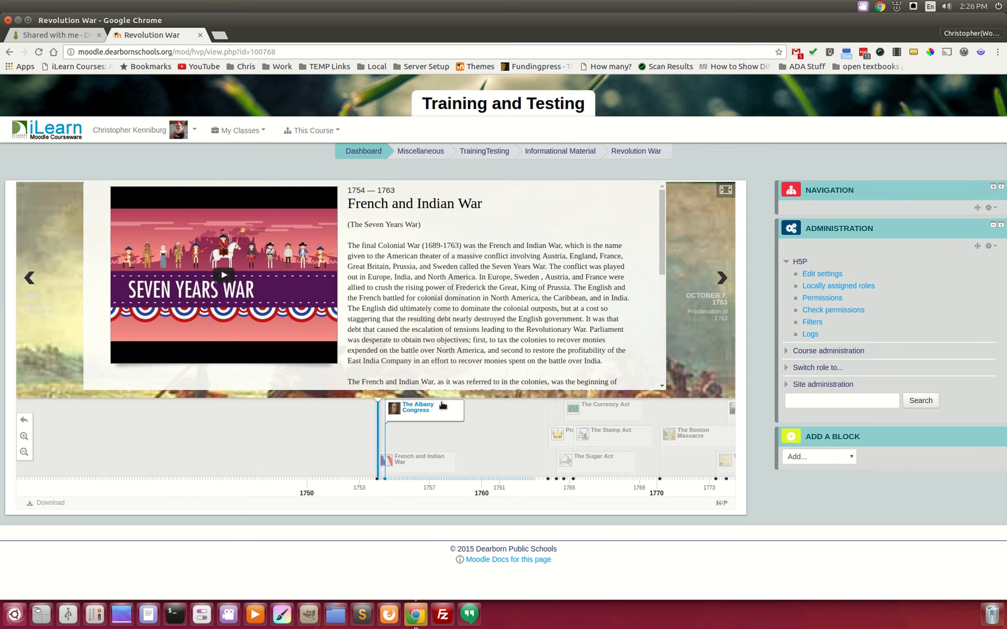
{"action": "left_click", "coordinate": [417, 407]}
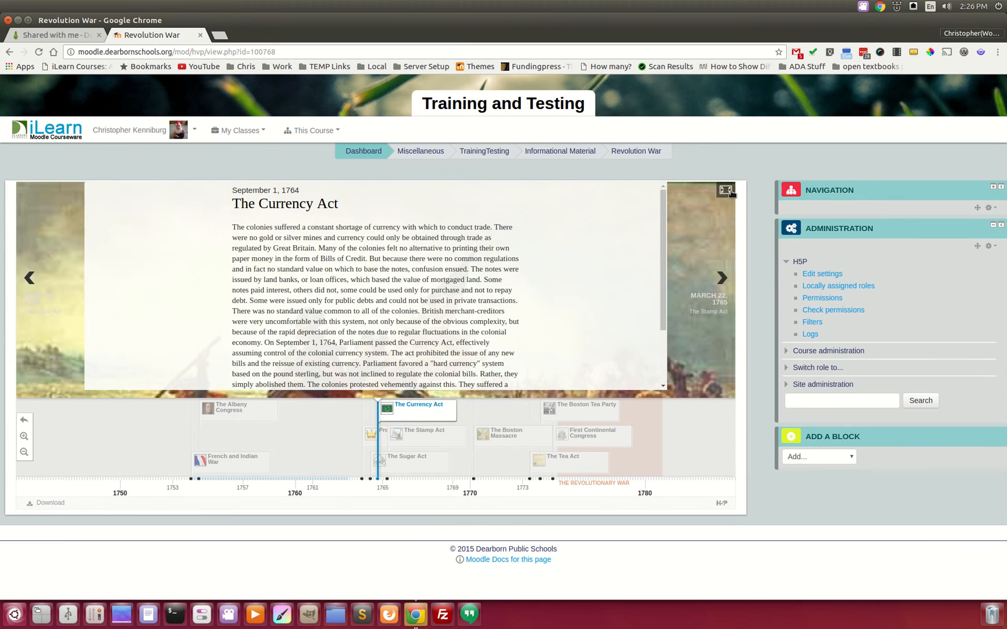
{"action": "left_click", "coordinate": [726, 191]}
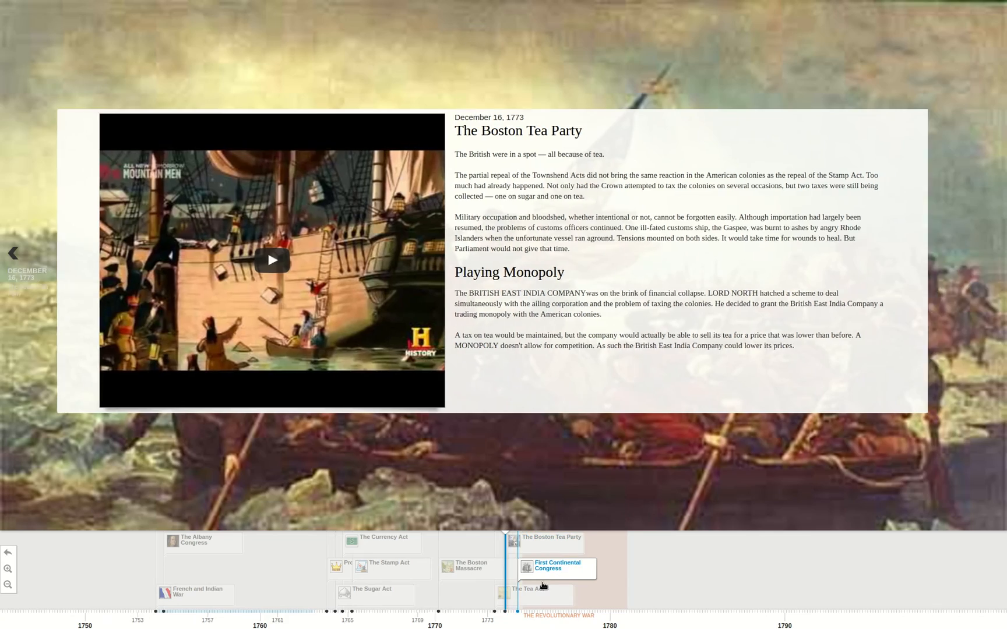
{"action": "left_click", "coordinate": [555, 568]}
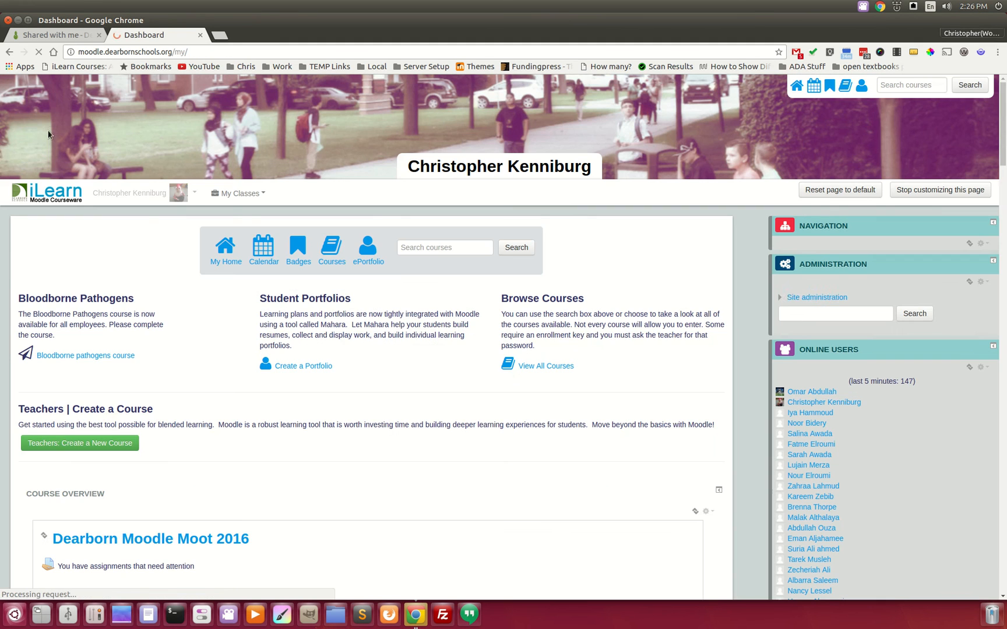
- Scroll down the Course Overview and open the Ms. Moussa Economics course
{"action": "scroll", "scroll_direction": "down", "scroll_amount": 3}
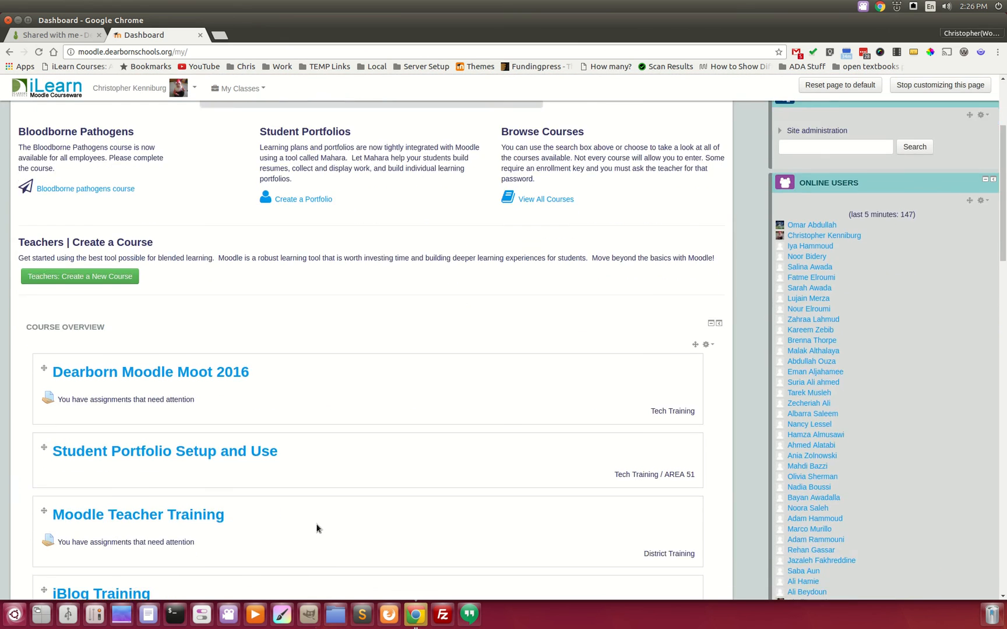
{"action": "scroll", "scroll_direction": "down", "scroll_amount": 3}
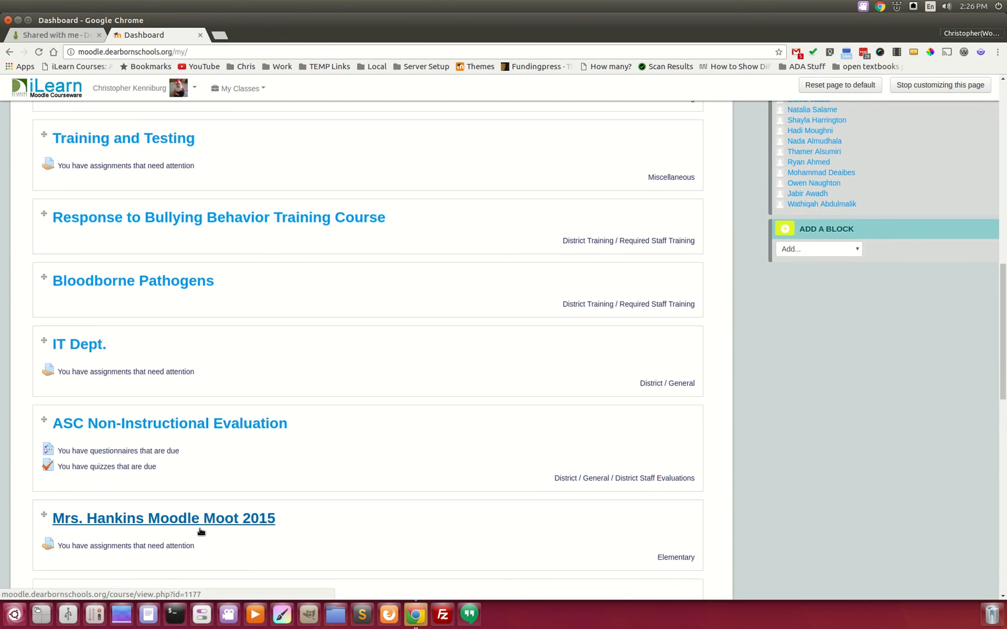
{"action": "scroll", "scroll_direction": "down", "scroll_amount": 3}
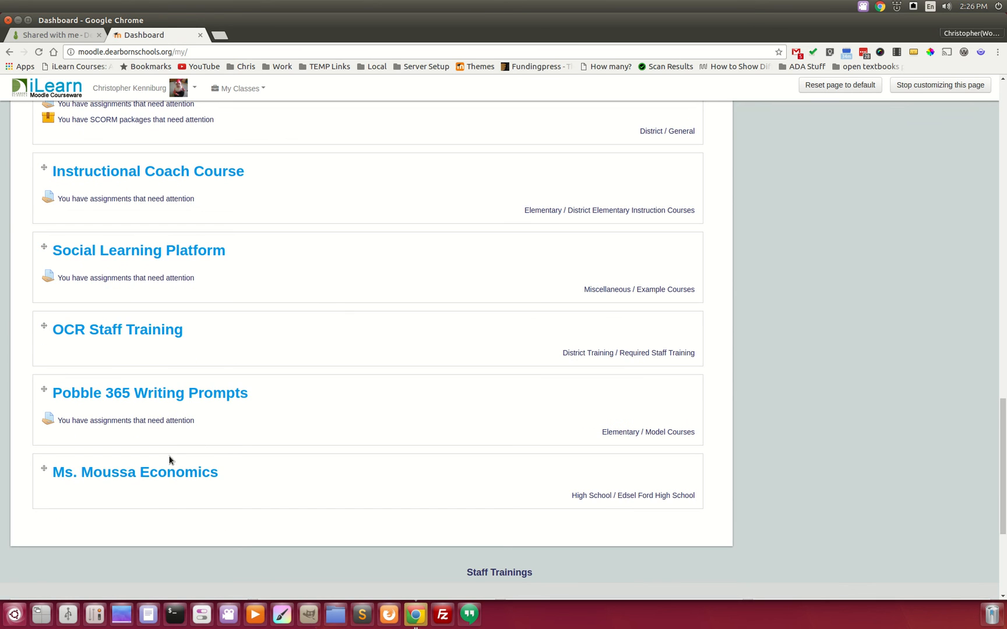
{"action": "left_click", "coordinate": [135, 472]}
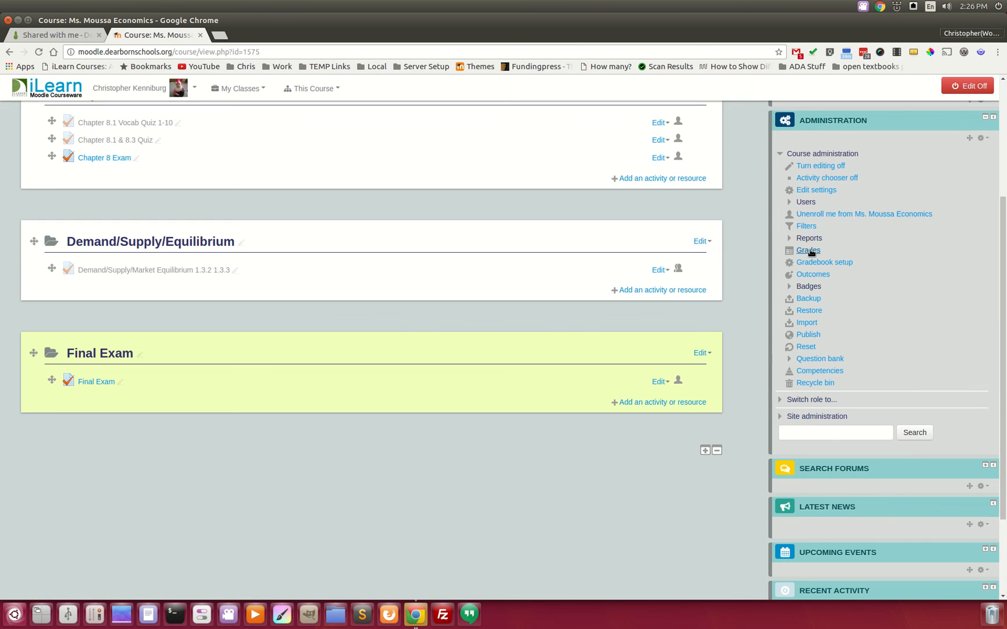
- Open the course gradebook's export options and choose the 16/17 Dearborn Senior High MISTAR track
{"action": "left_click", "coordinate": [808, 251]}
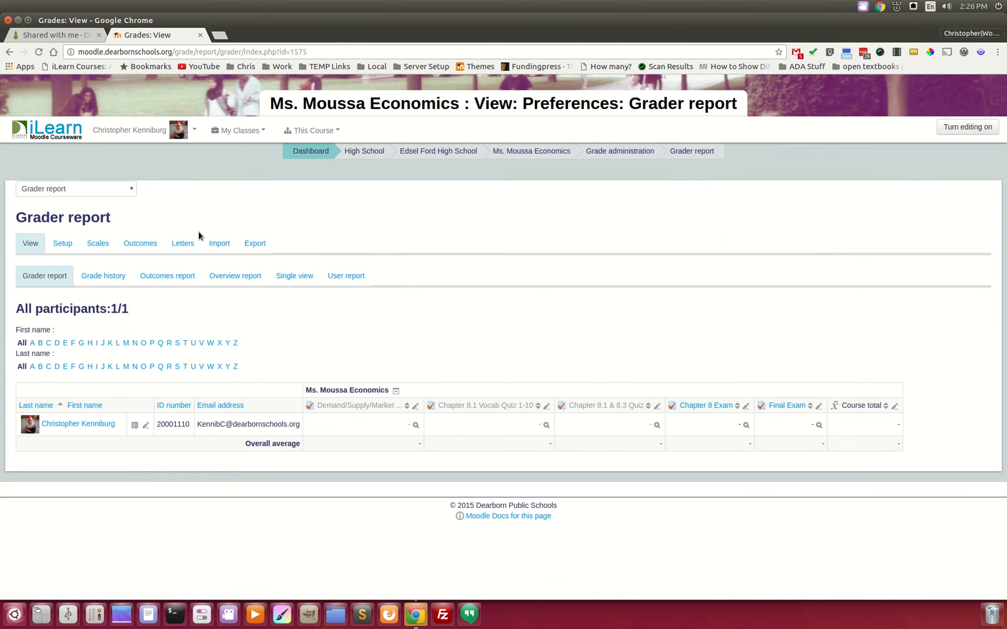
{"action": "left_click", "coordinate": [254, 243]}
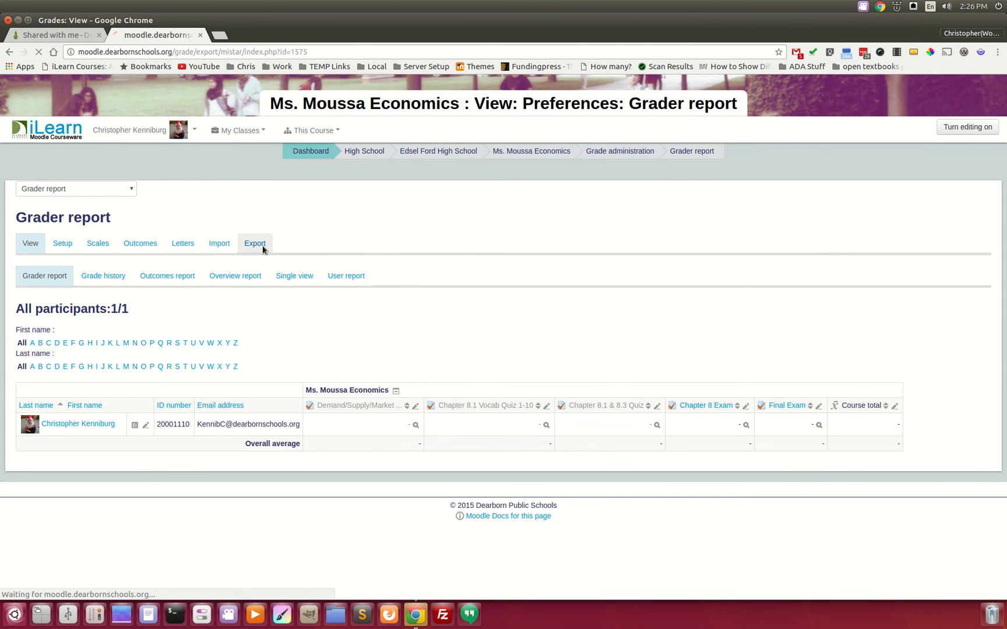
{"action": "left_click", "coordinate": [254, 244]}
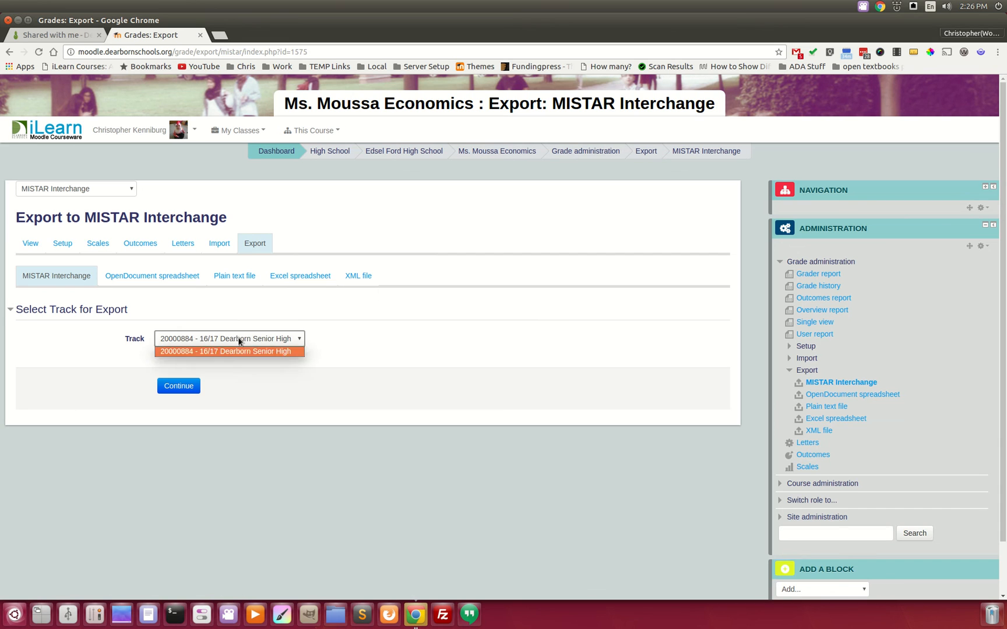
{"action": "left_click", "coordinate": [227, 352]}
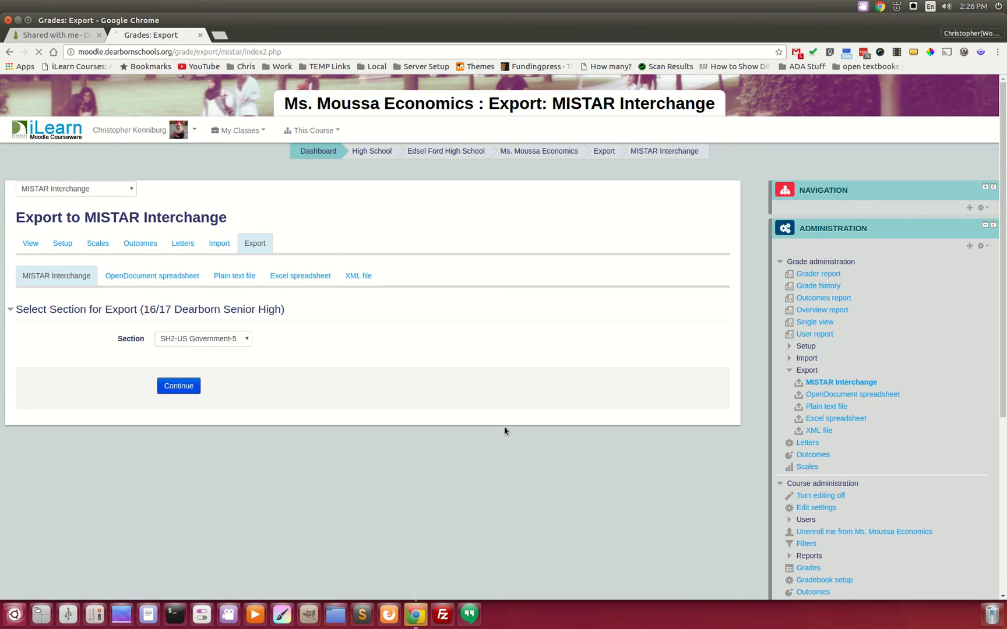
- Continue with section SH2-US Government-5 and exclude the Demand/Supply item from the MISTAR transfer
{"action": "left_click", "coordinate": [177, 386]}
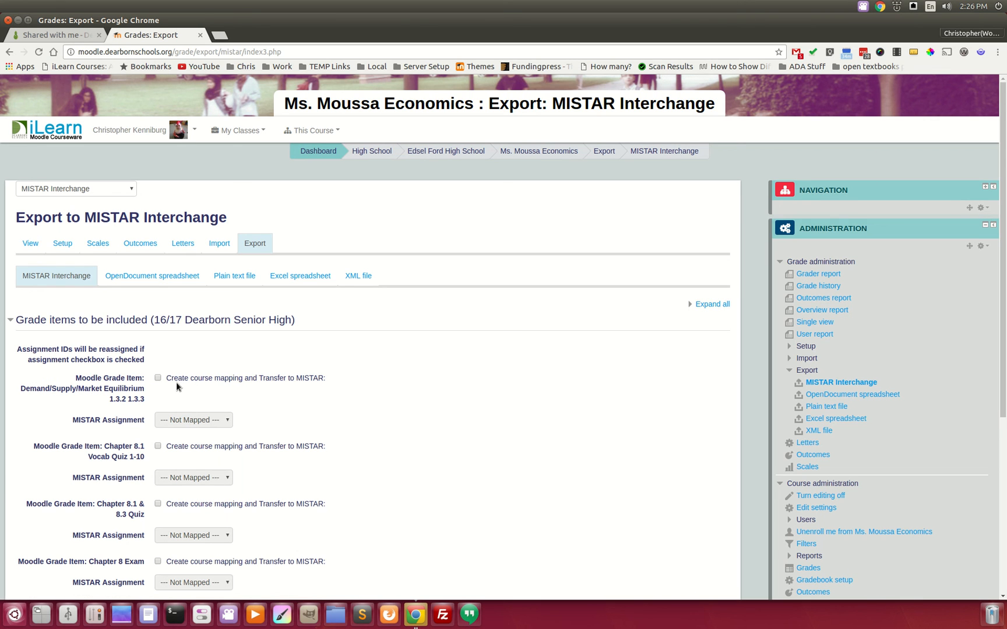
{"action": "left_click", "coordinate": [157, 377]}
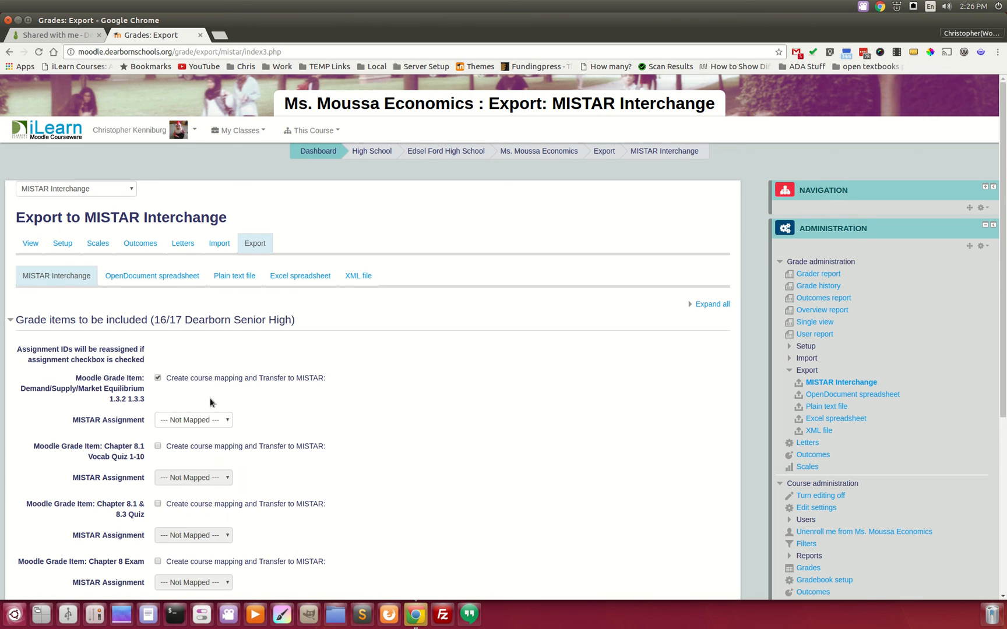
{"action": "mouse_move", "coordinate": [212, 426]}
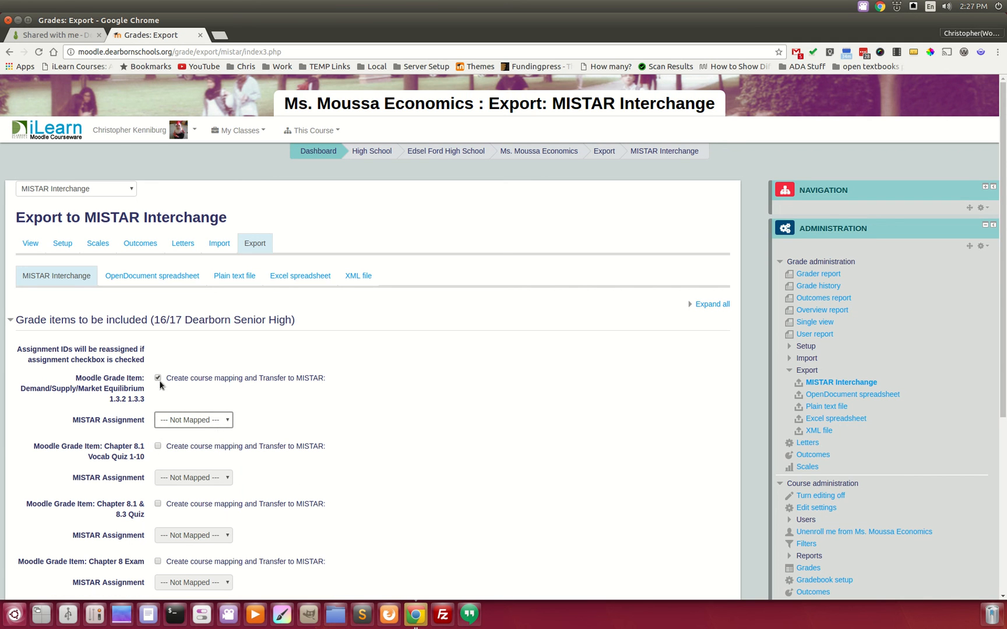
{"action": "scroll", "scroll_direction": "down", "scroll_amount": 3}
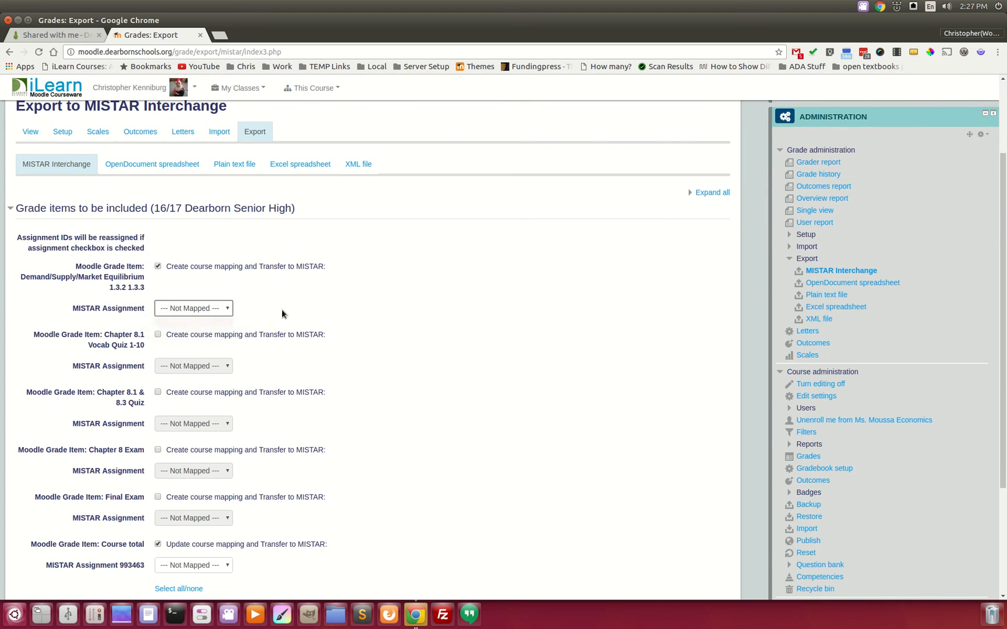
{"action": "left_click", "coordinate": [158, 266]}
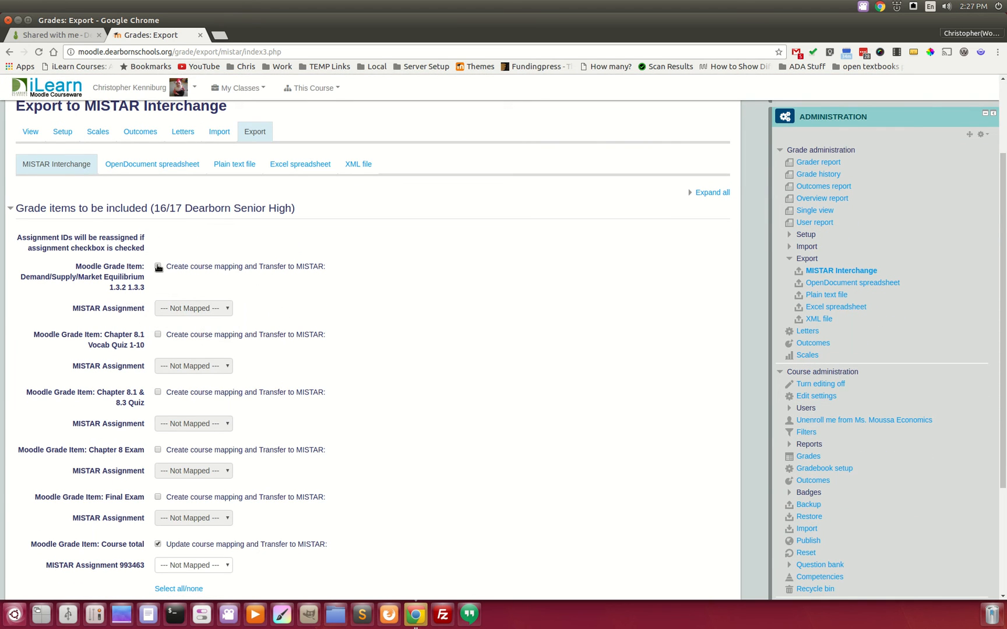
{"action": "left_click", "coordinate": [158, 267]}
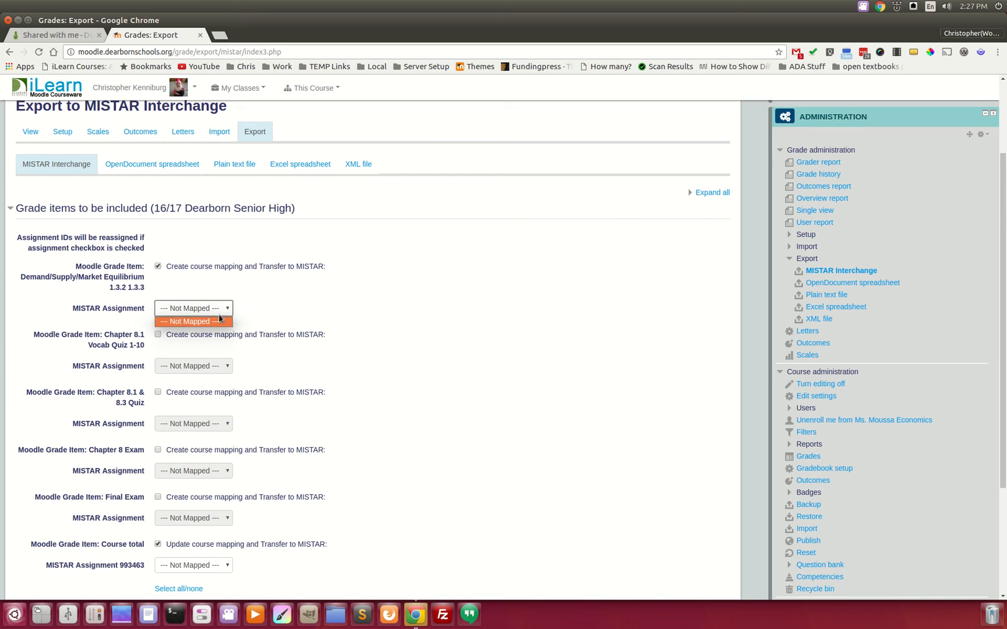
{"action": "left_click", "coordinate": [158, 266]}
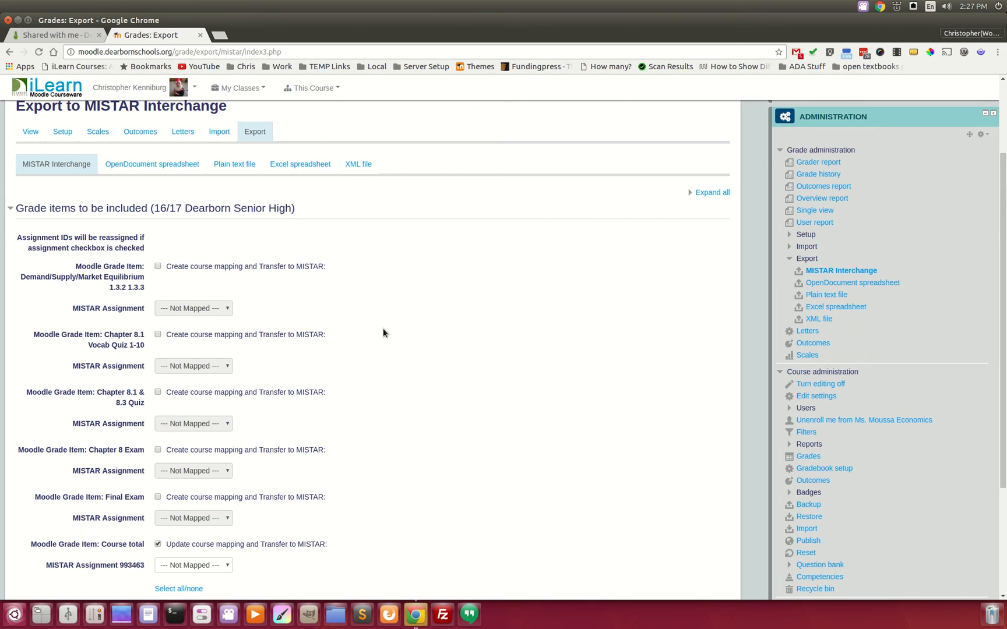
- Keep Course total included and set the Final Exam transfer option, leaving its assignment unmapped
{"action": "scroll", "scroll_direction": "down", "scroll_amount": 3}
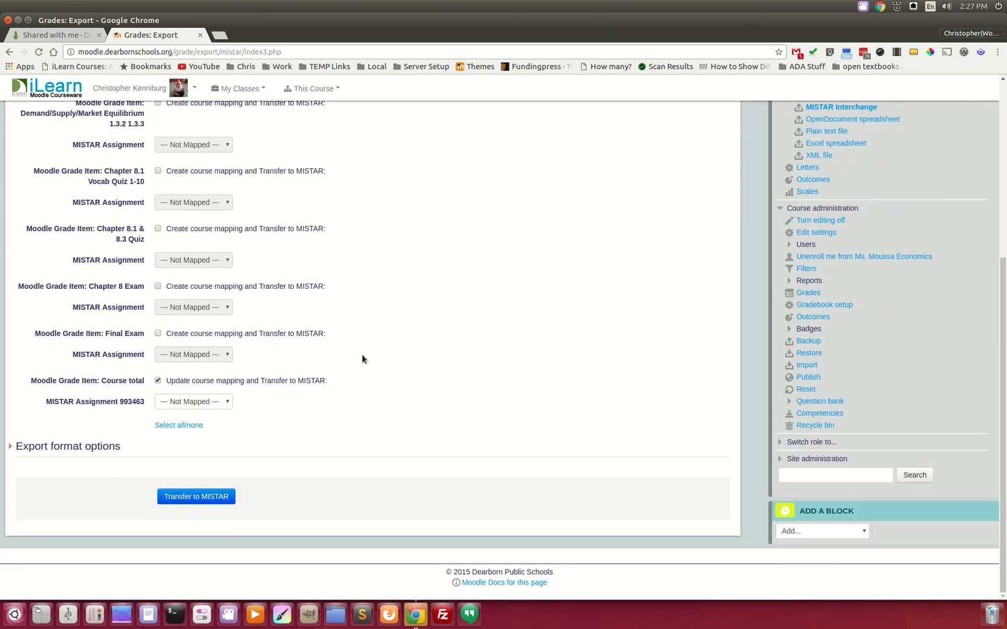
{"action": "left_click", "coordinate": [157, 380]}
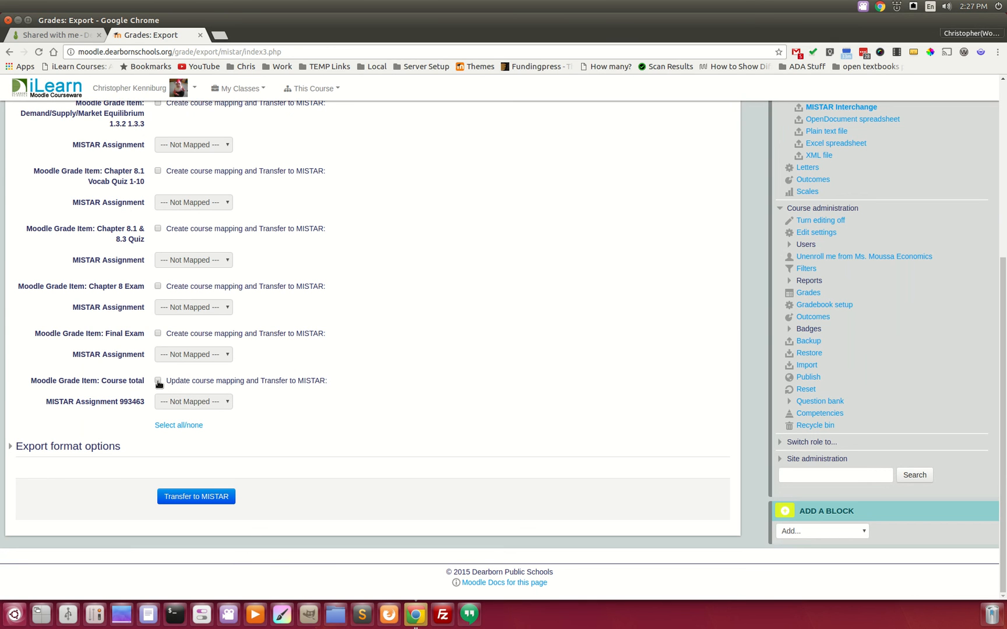
{"action": "left_click", "coordinate": [158, 381]}
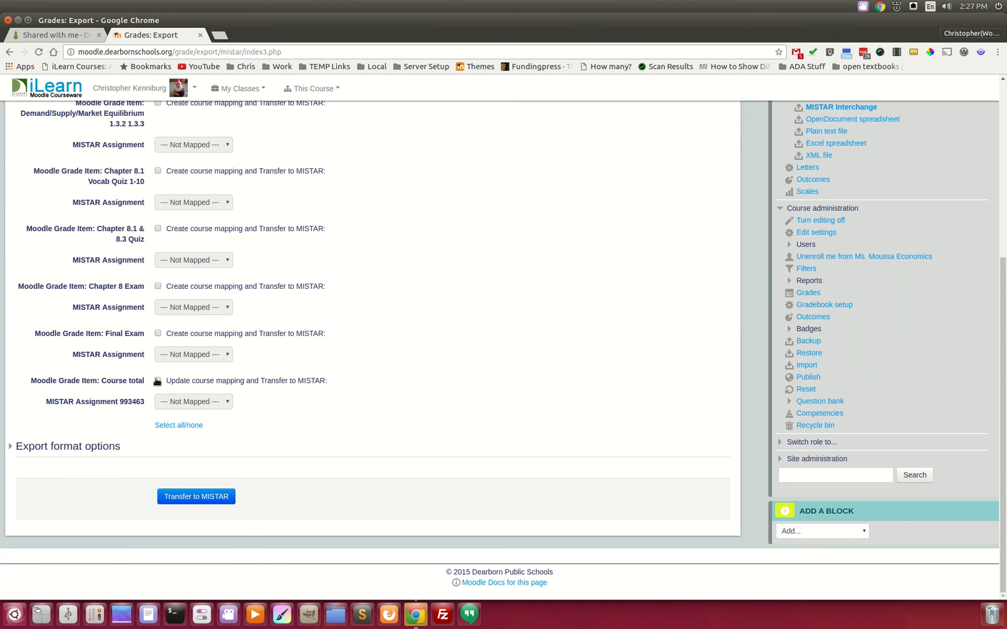
{"action": "left_click", "coordinate": [158, 380]}
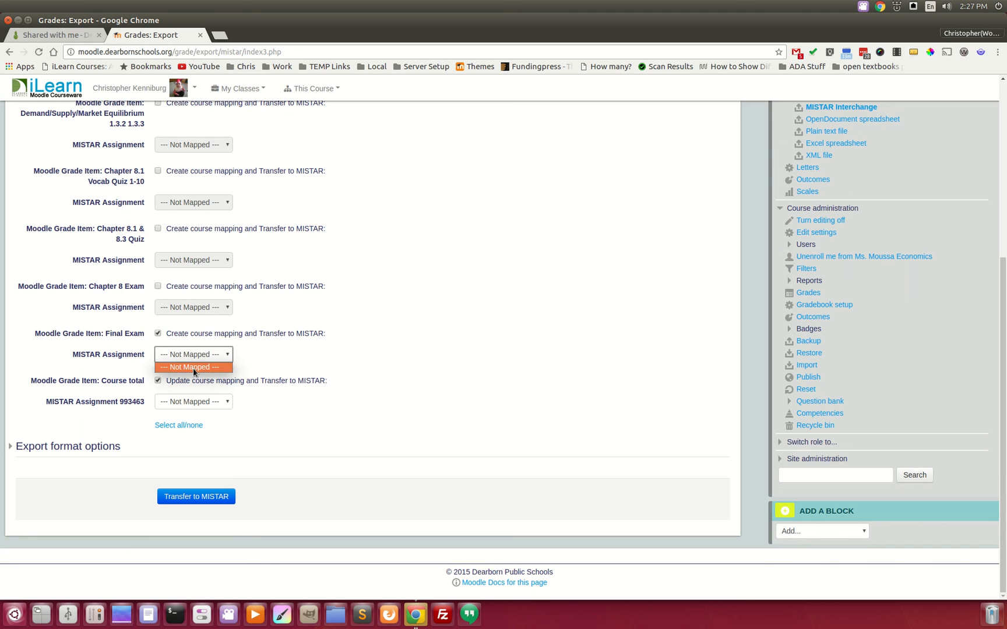
{"action": "mouse_move", "coordinate": [205, 374]}
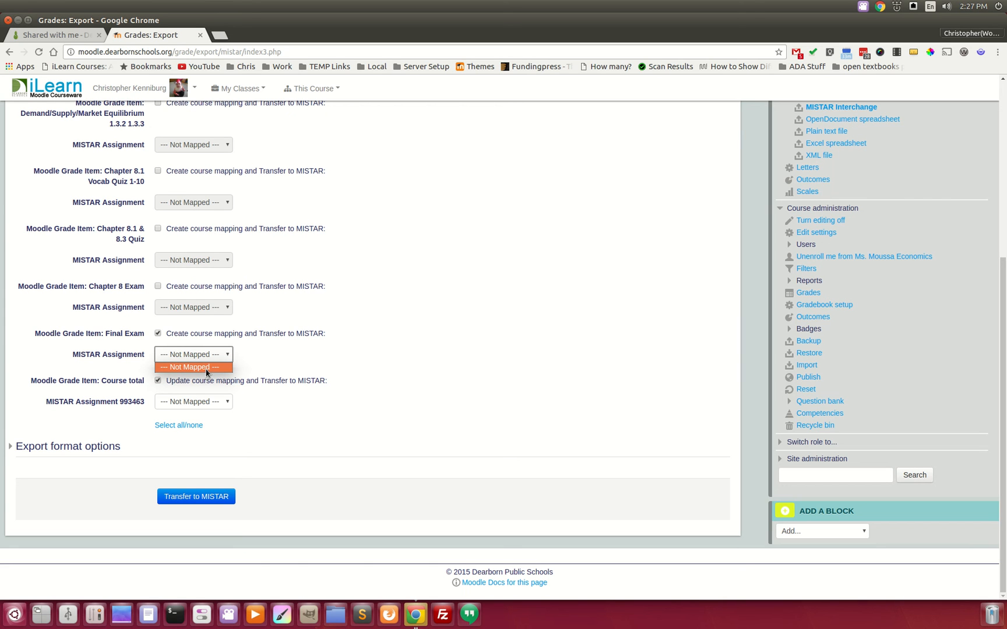
{"action": "left_click", "coordinate": [193, 353]}
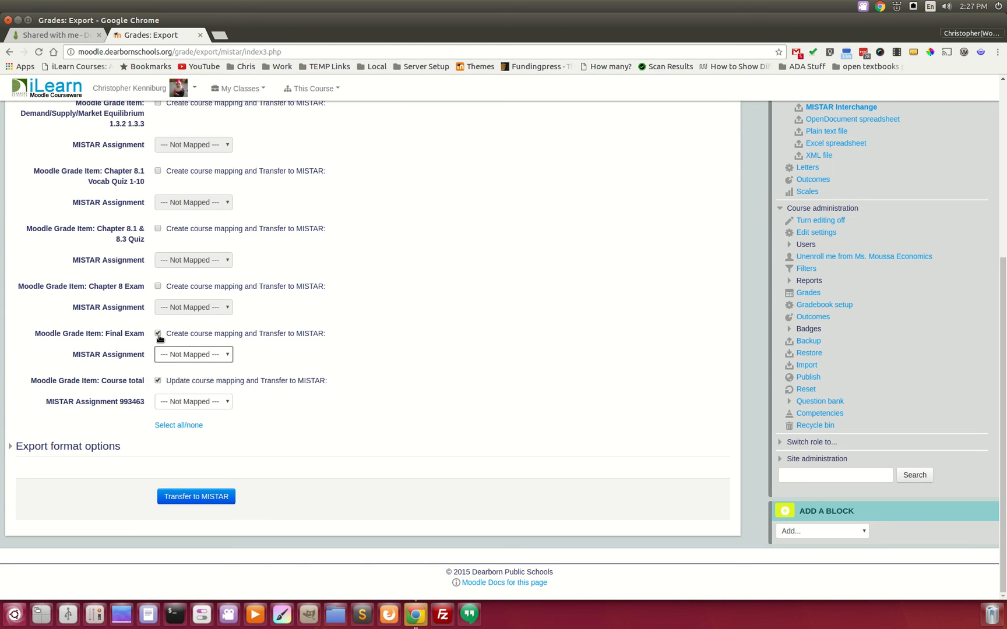
{"action": "left_click", "coordinate": [158, 334]}
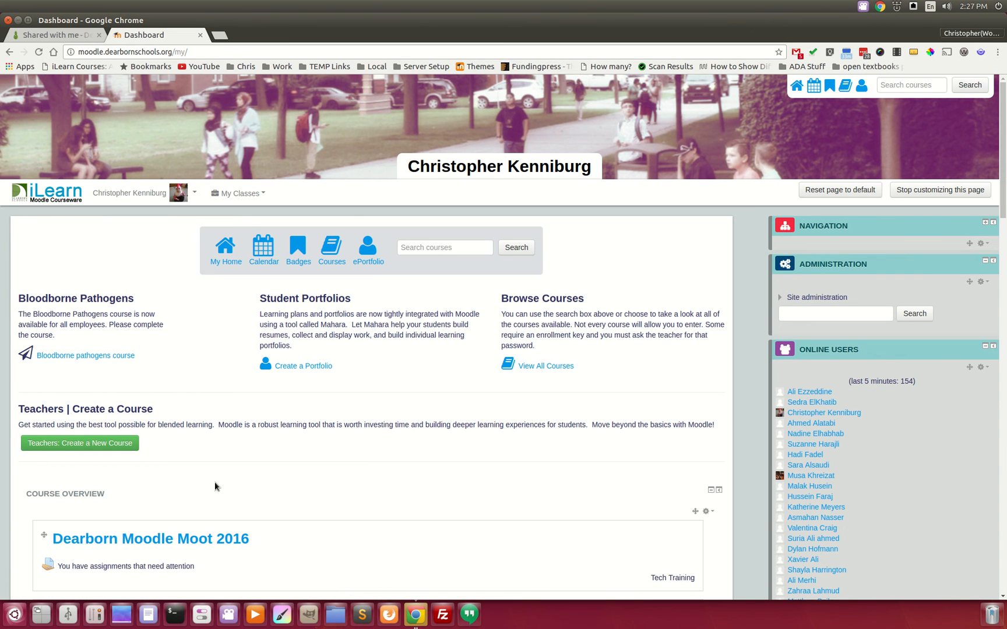
{"action": "mouse_move", "coordinate": [398, 483]}
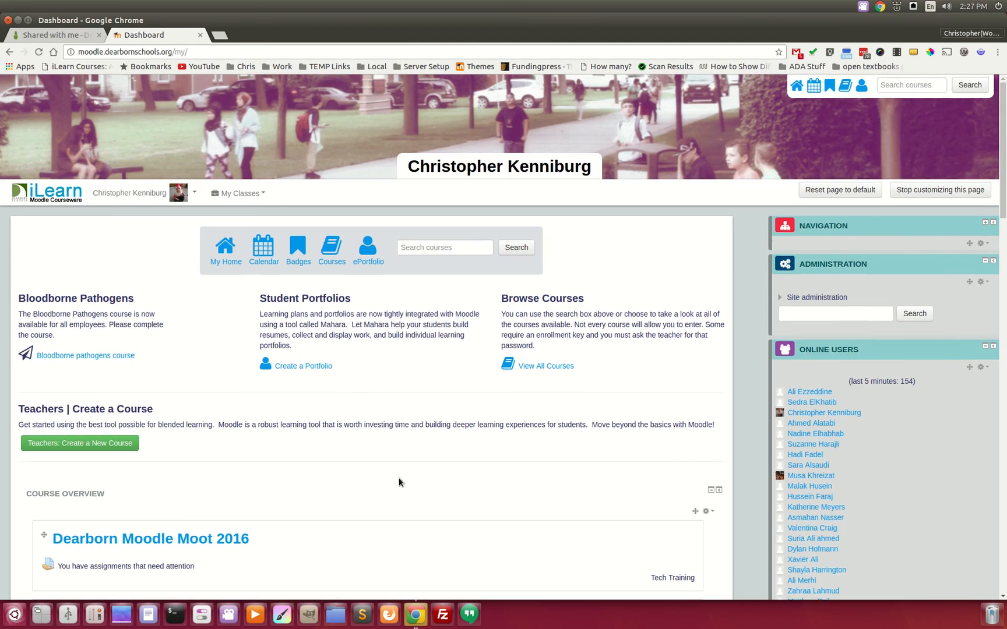
{"action": "mouse_move", "coordinate": [388, 455]}
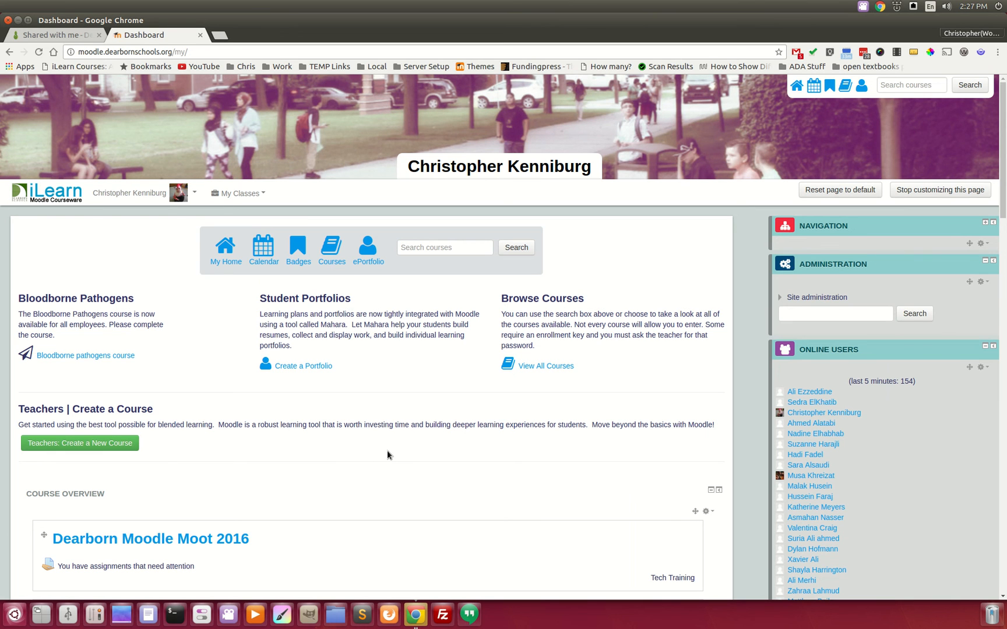